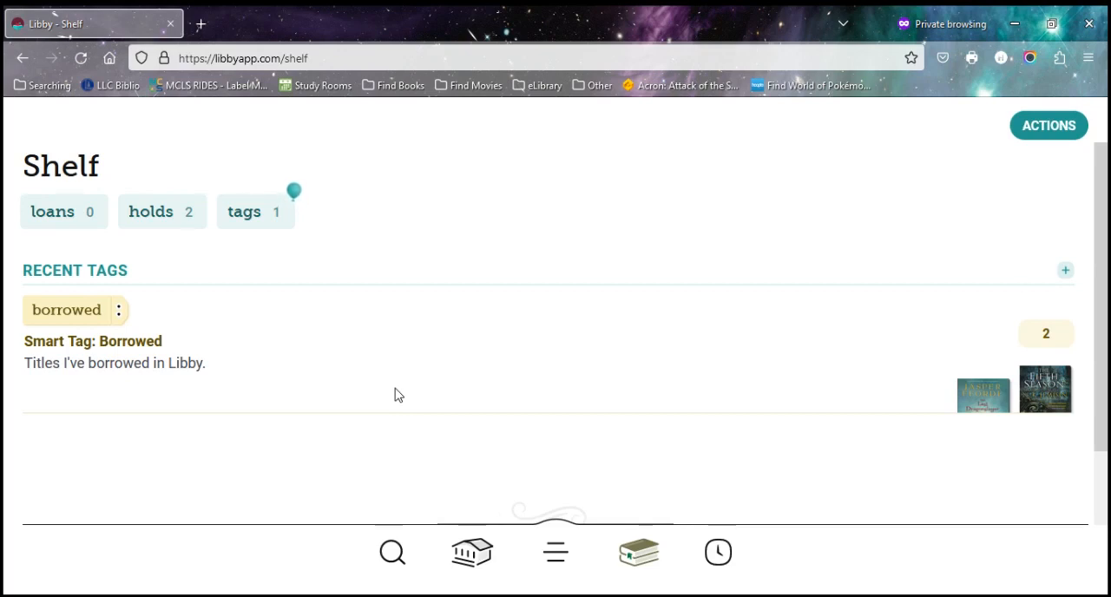
mouse_move(299, 198)
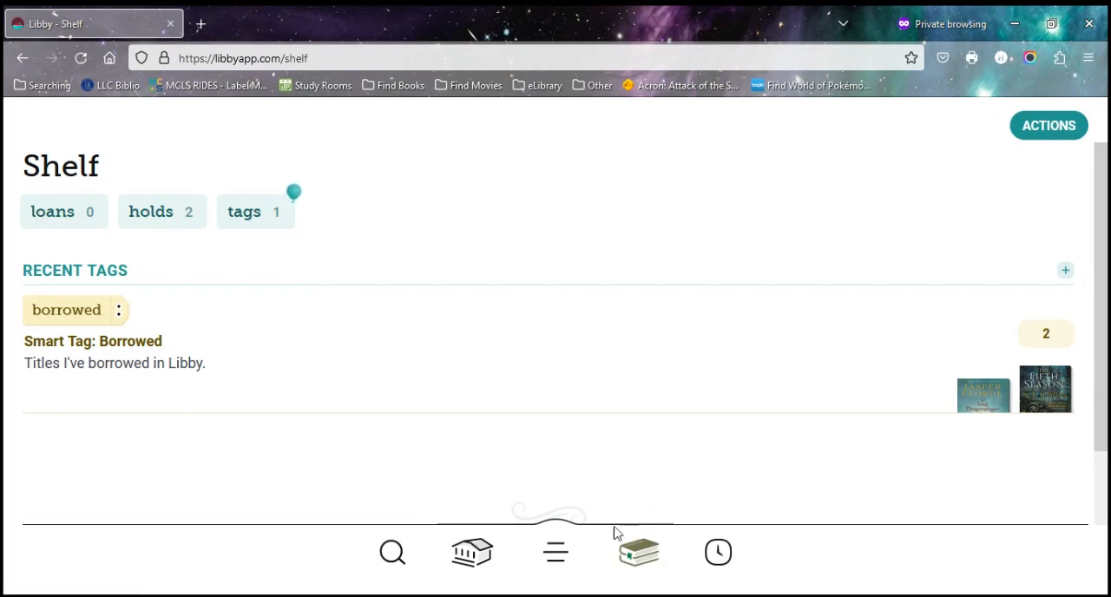
mouse_move(644, 531)
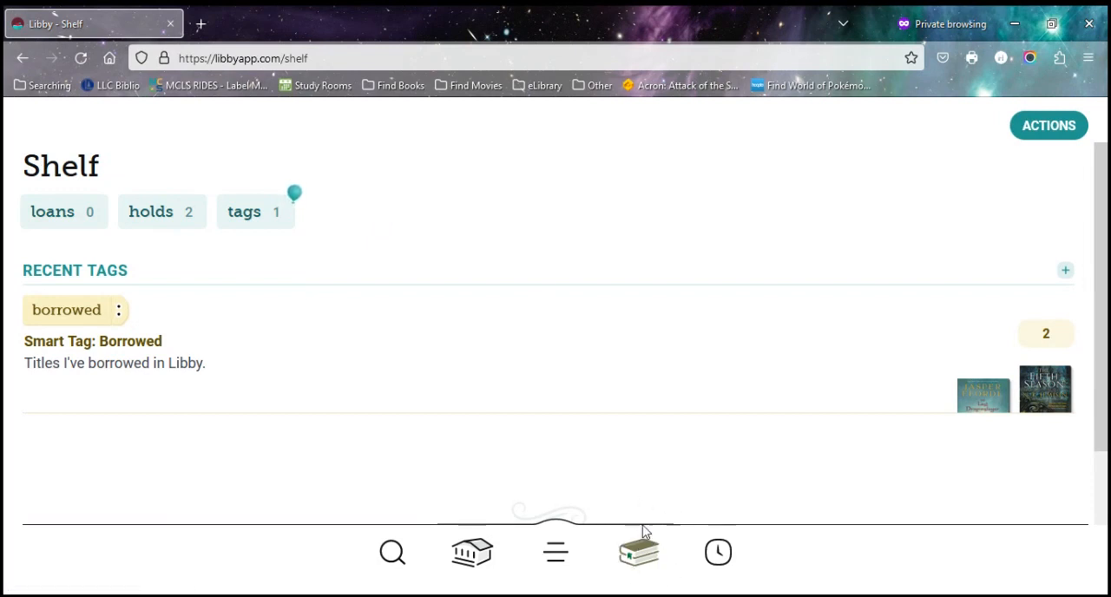
mouse_move(621, 456)
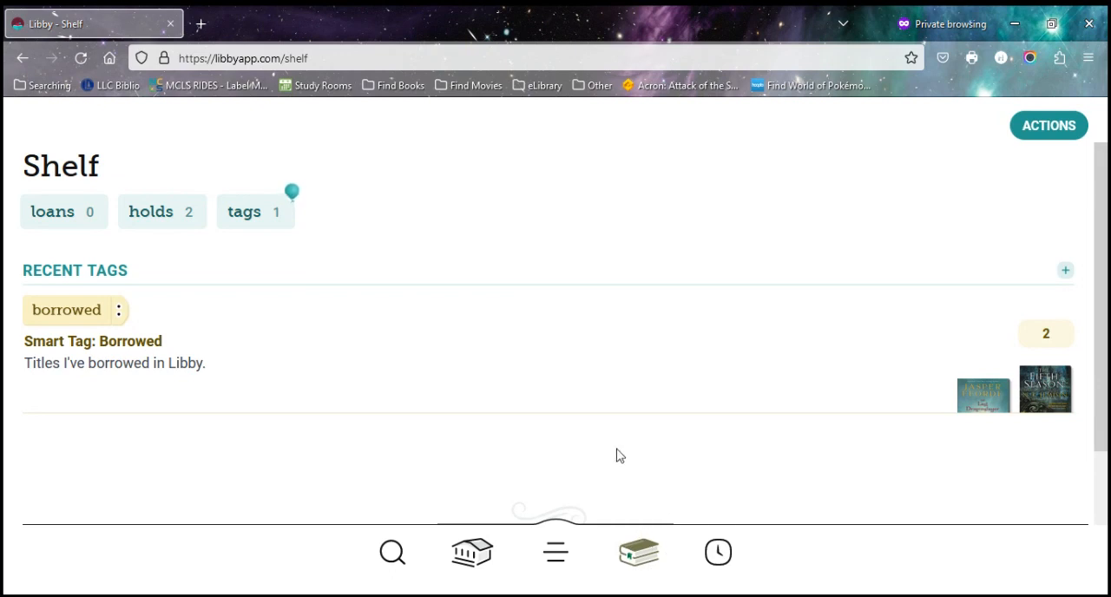
mouse_move(43, 240)
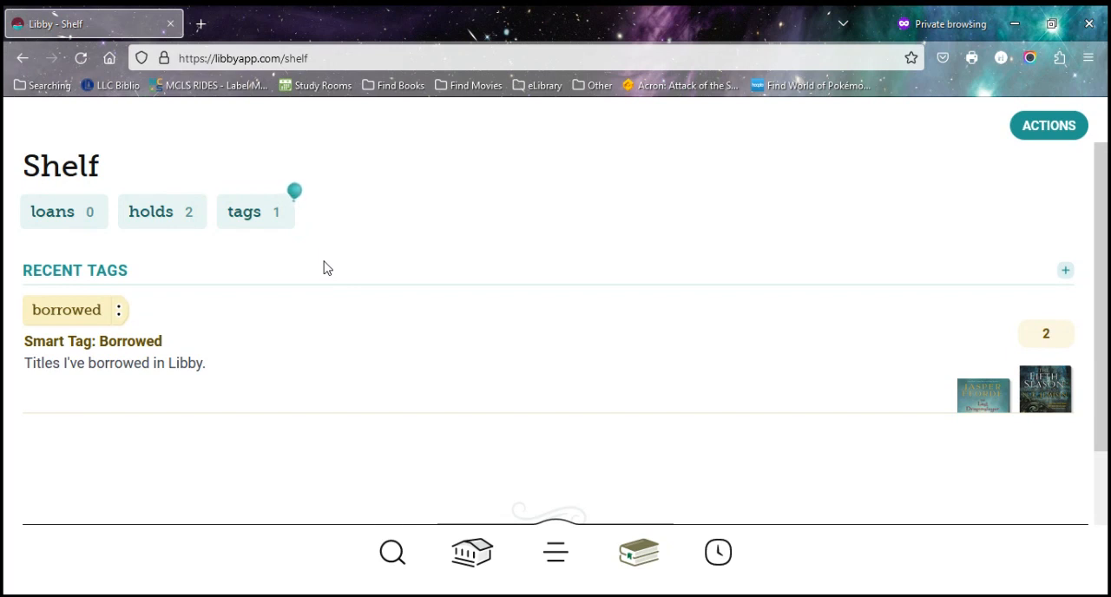
mouse_move(54, 356)
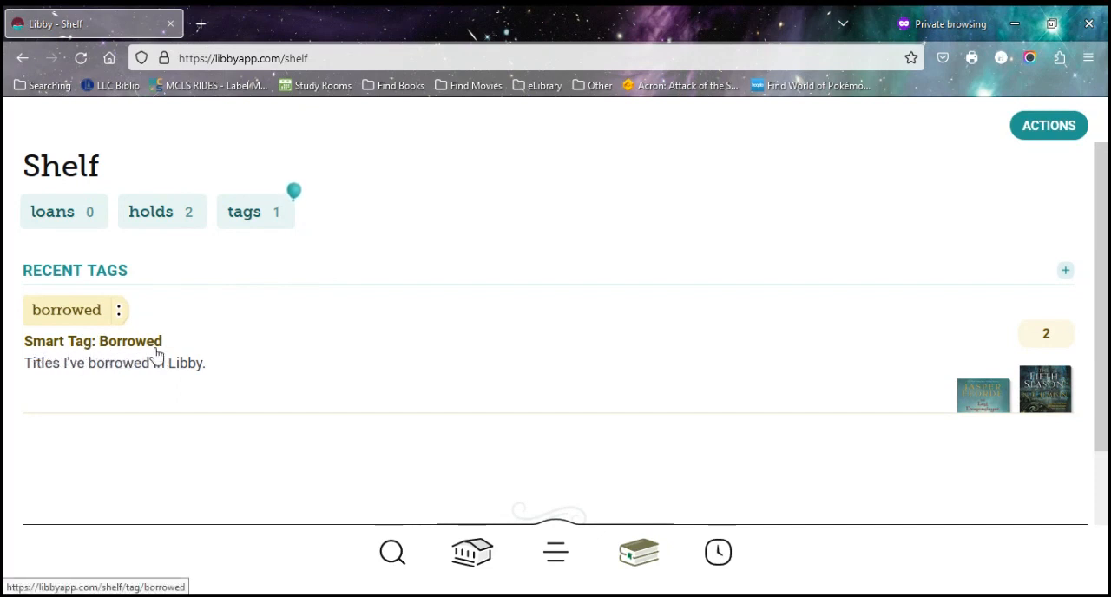
mouse_move(165, 324)
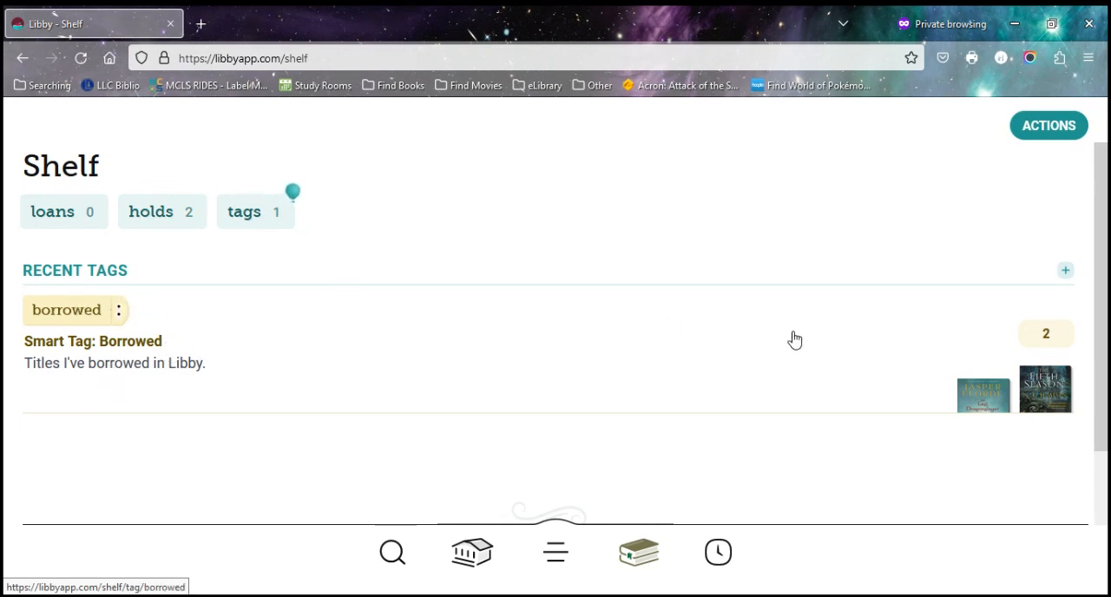
mouse_move(745, 369)
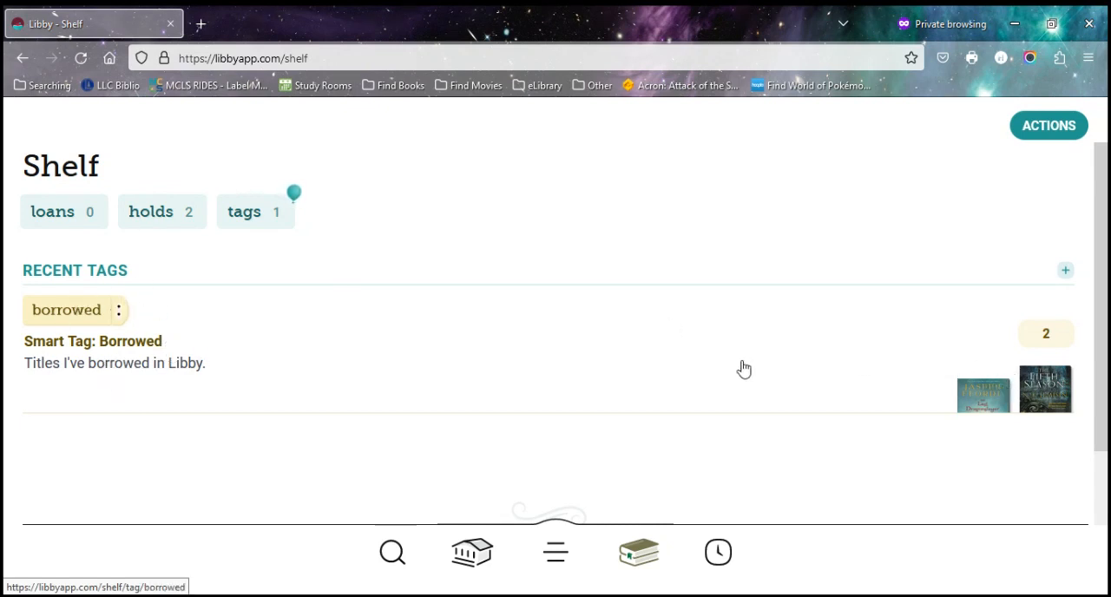
mouse_move(649, 368)
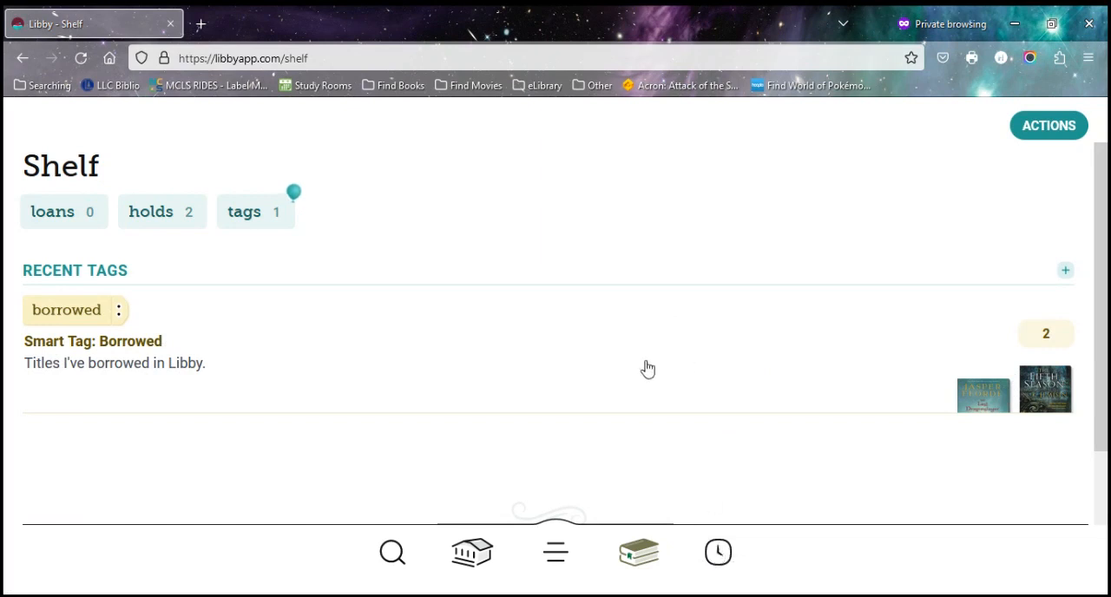
mouse_move(645, 513)
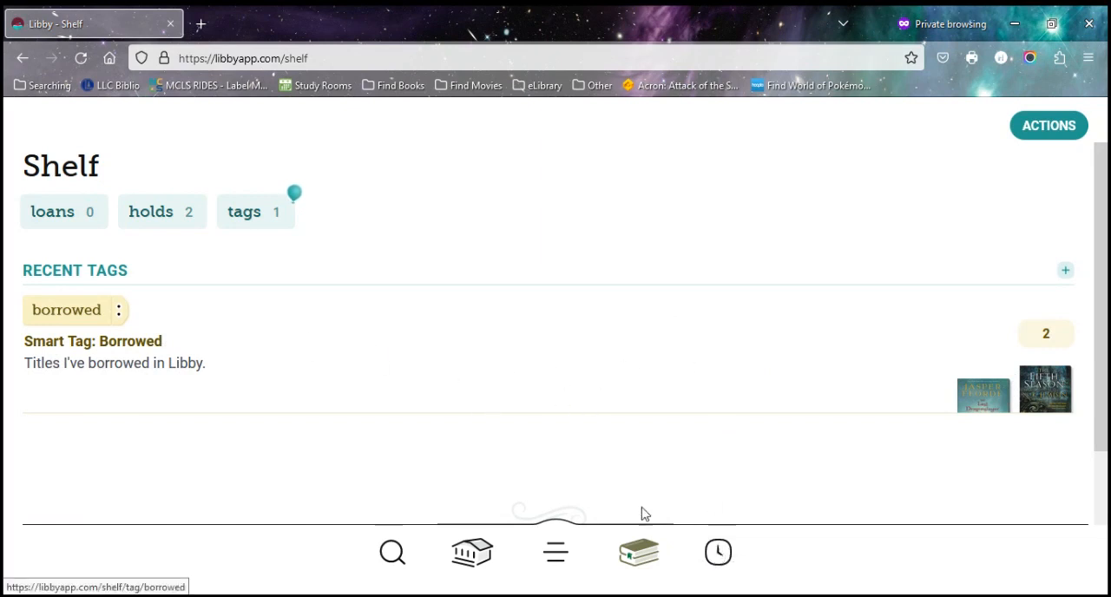
mouse_move(572, 443)
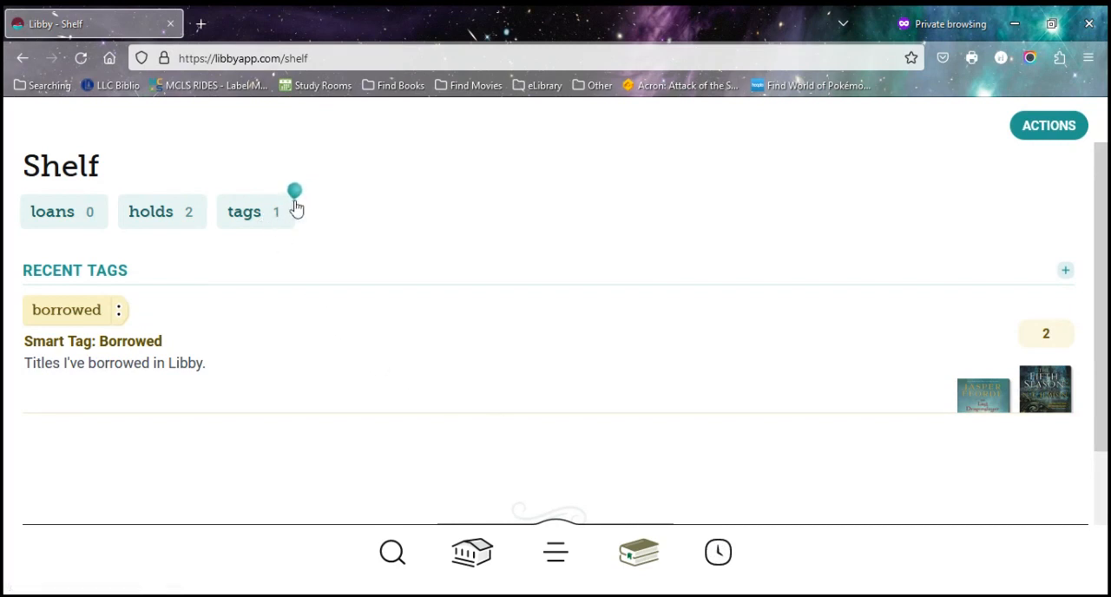
mouse_move(267, 221)
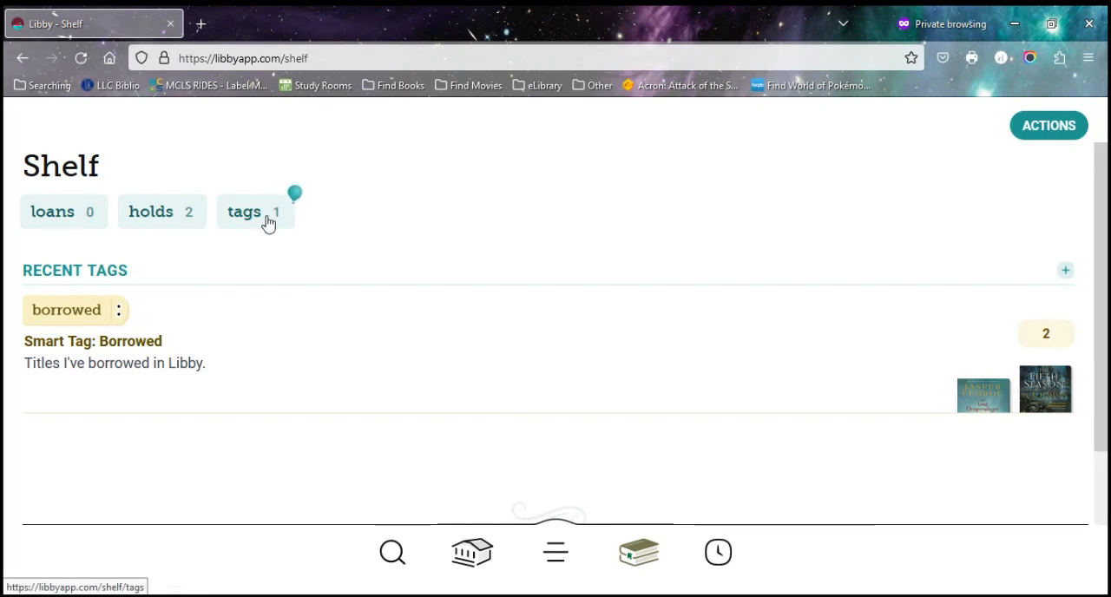
- Open the Tags page, which lists the single 'borrowed' smart tag
left_click(252, 212)
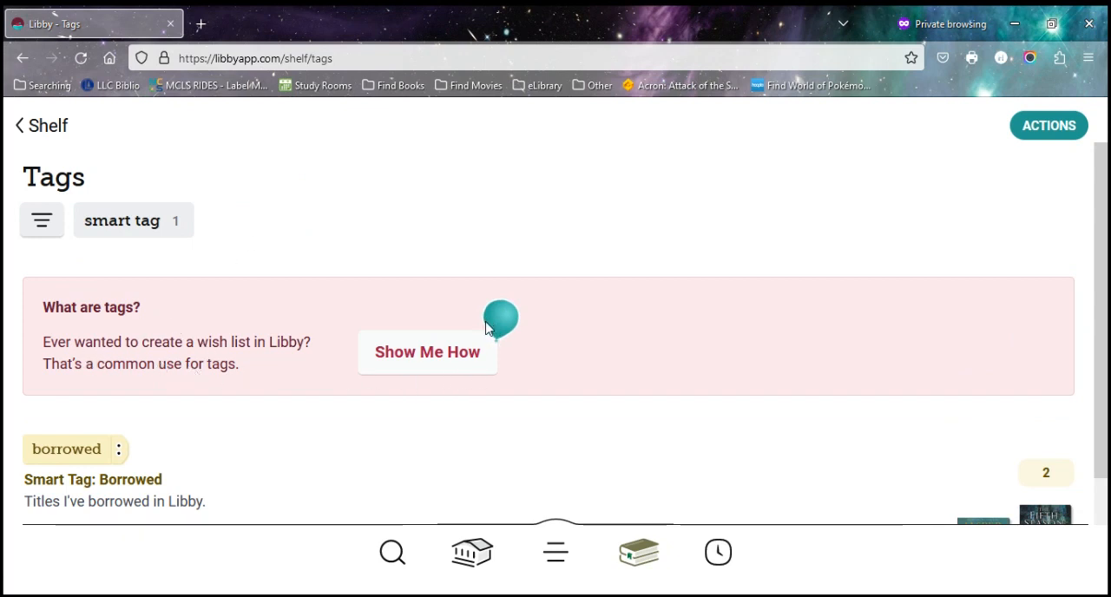
mouse_move(291, 393)
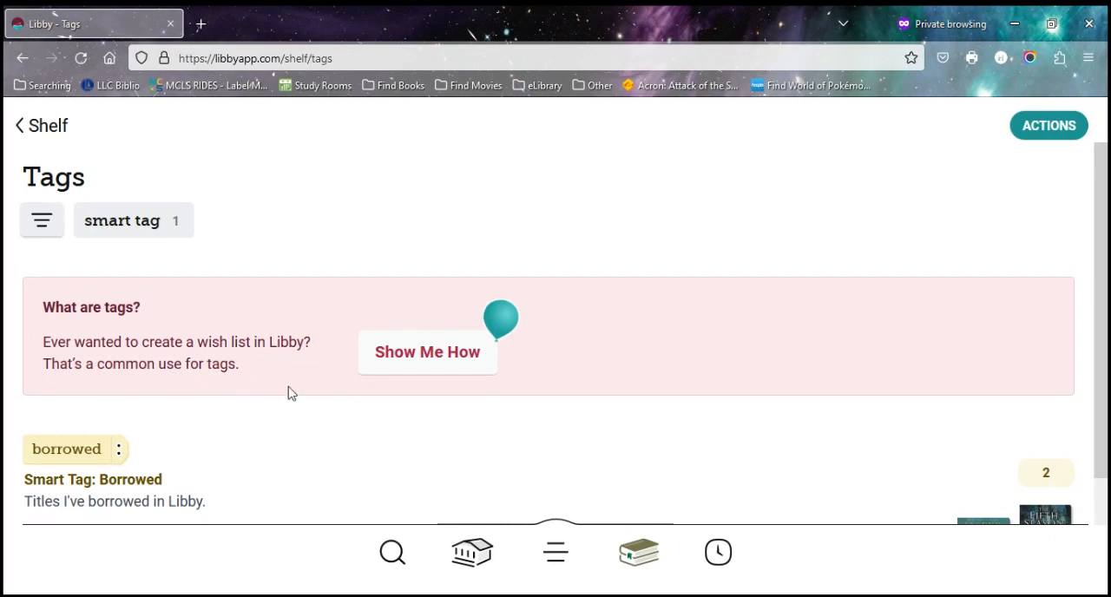
mouse_move(434, 356)
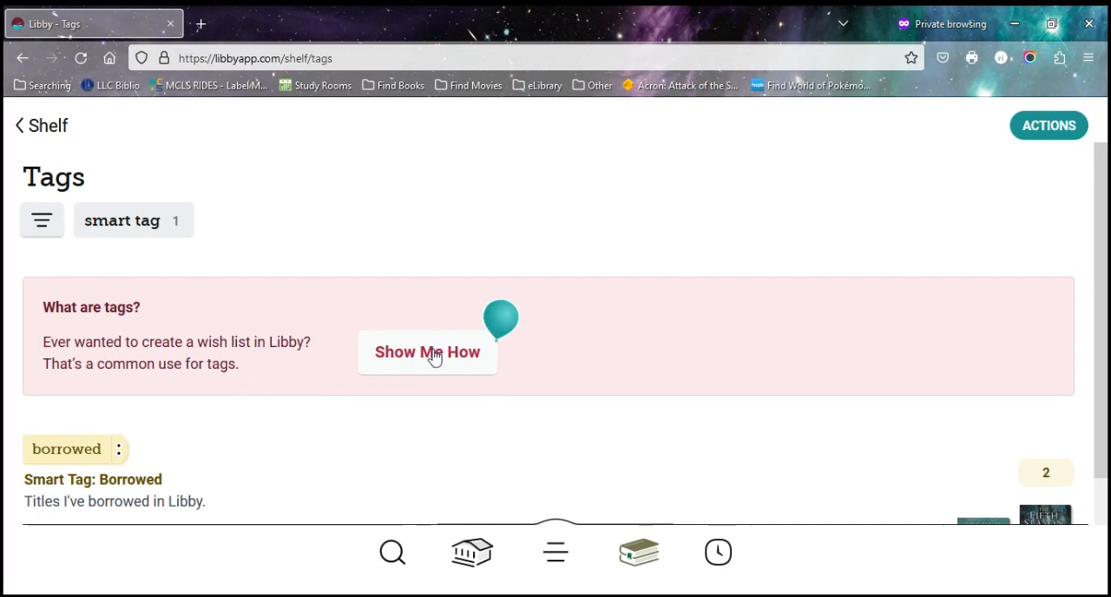
- Launch the 'Show Me How' tag walkthrough and scroll to the It Ends with Us sample card
left_click(427, 352)
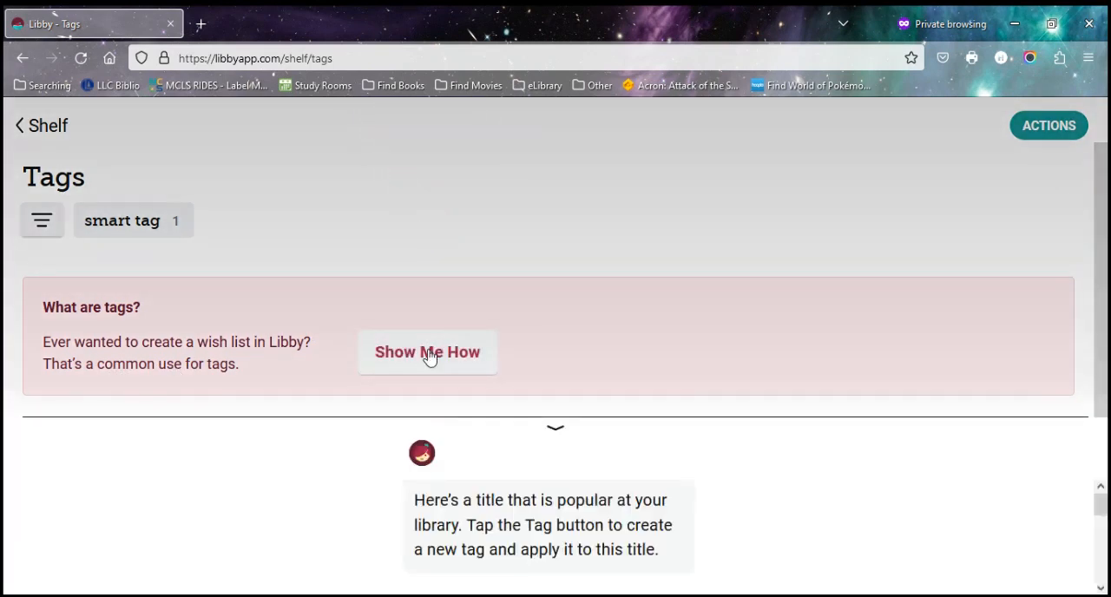
scroll("down", 3)
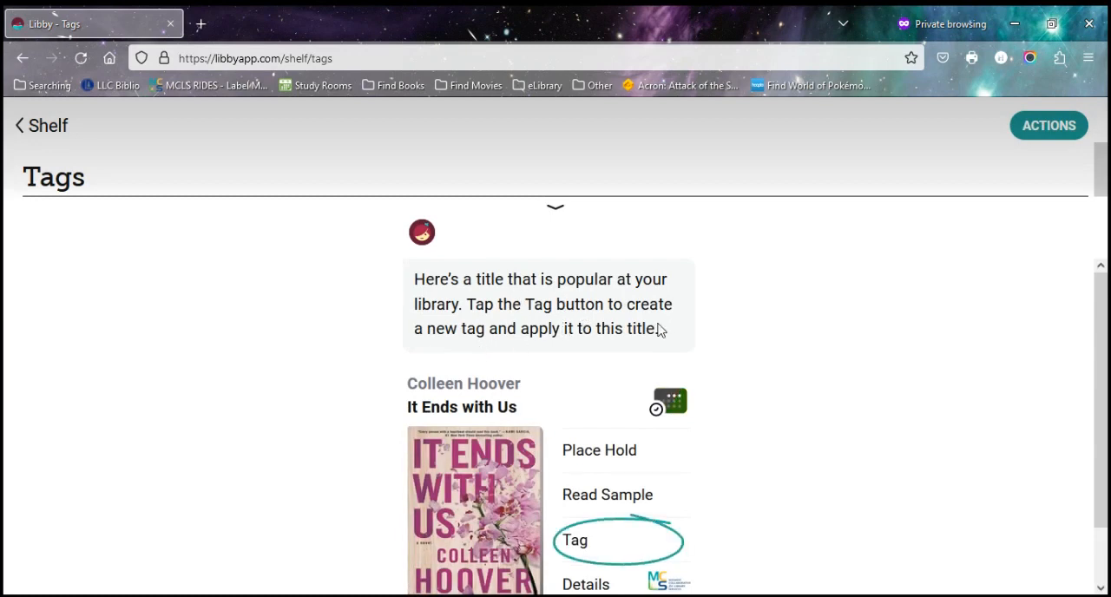
mouse_move(721, 380)
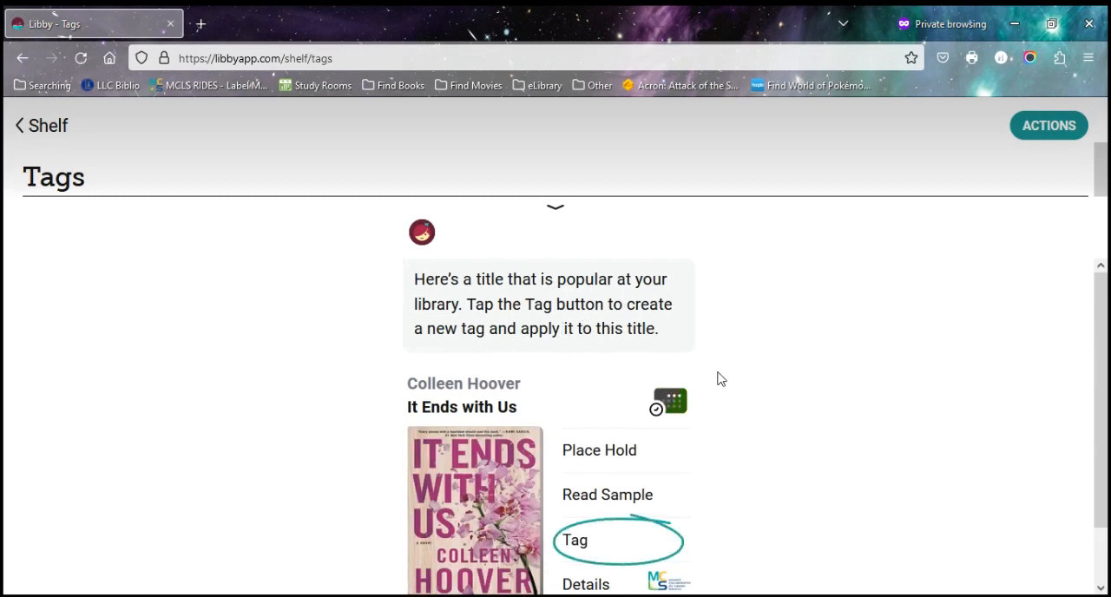
scroll("down", 3)
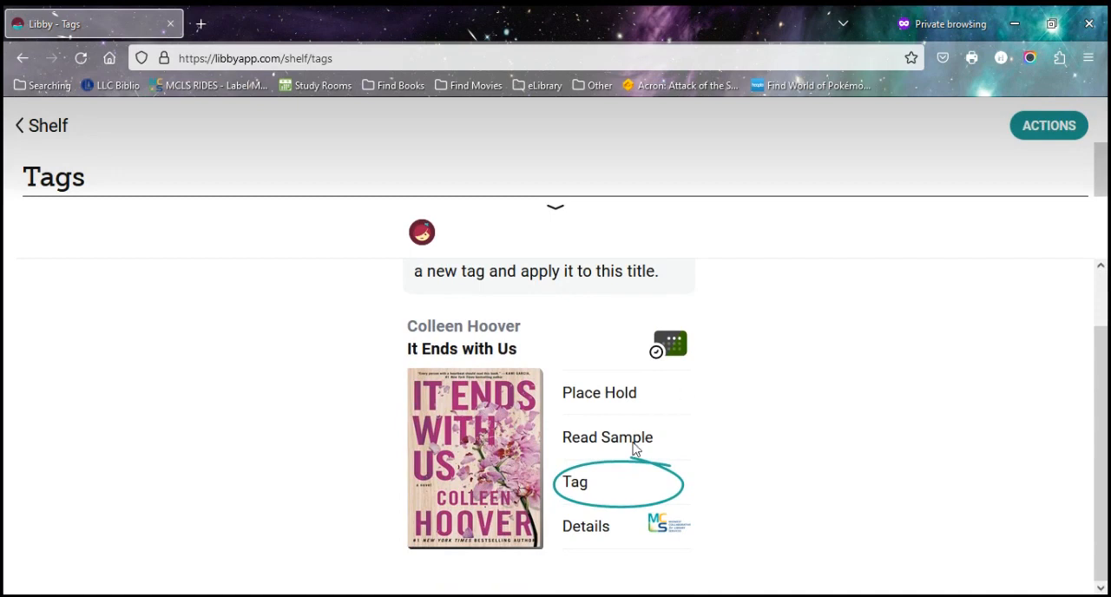
mouse_move(731, 481)
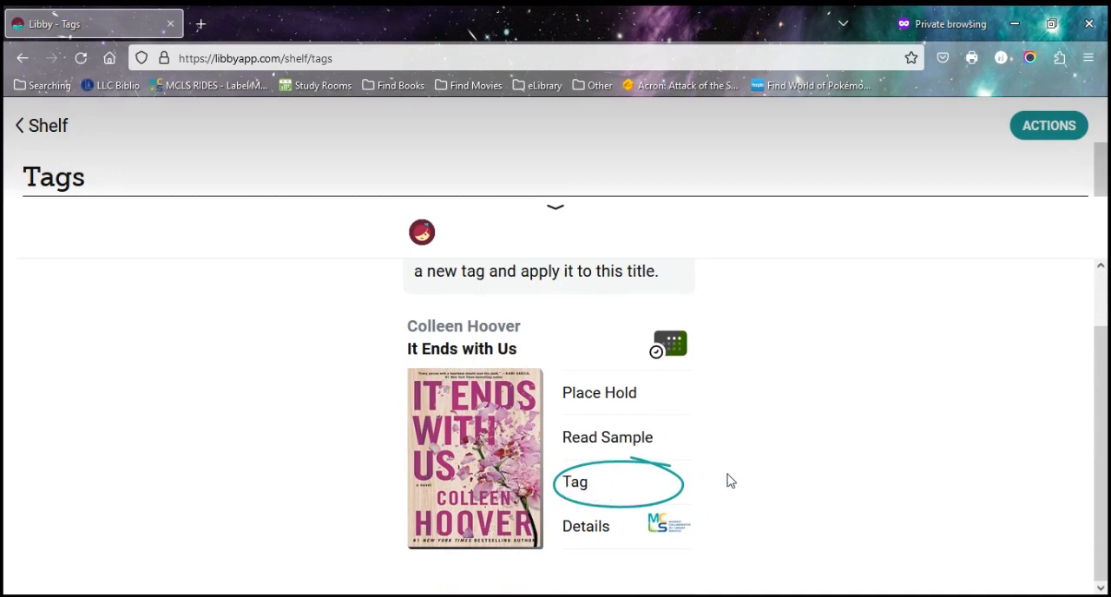
mouse_move(603, 408)
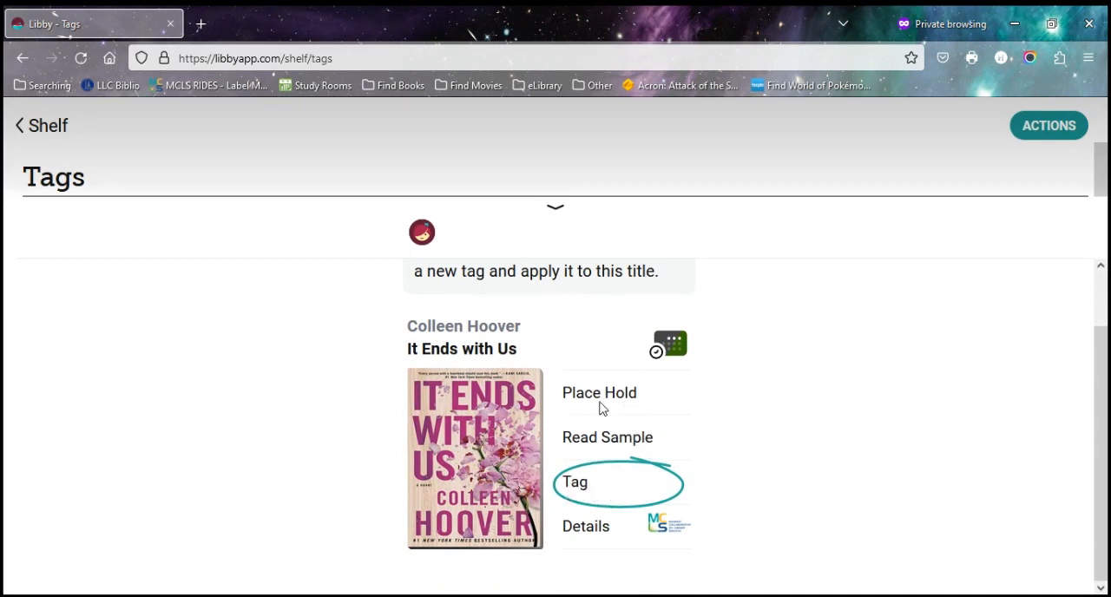
mouse_move(602, 458)
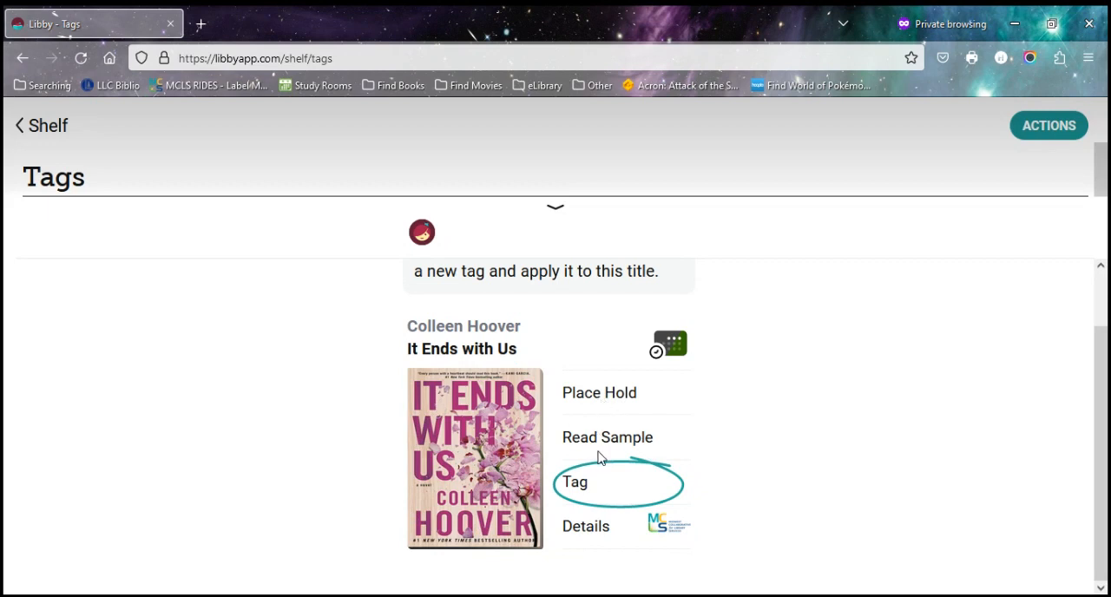
mouse_move(574, 488)
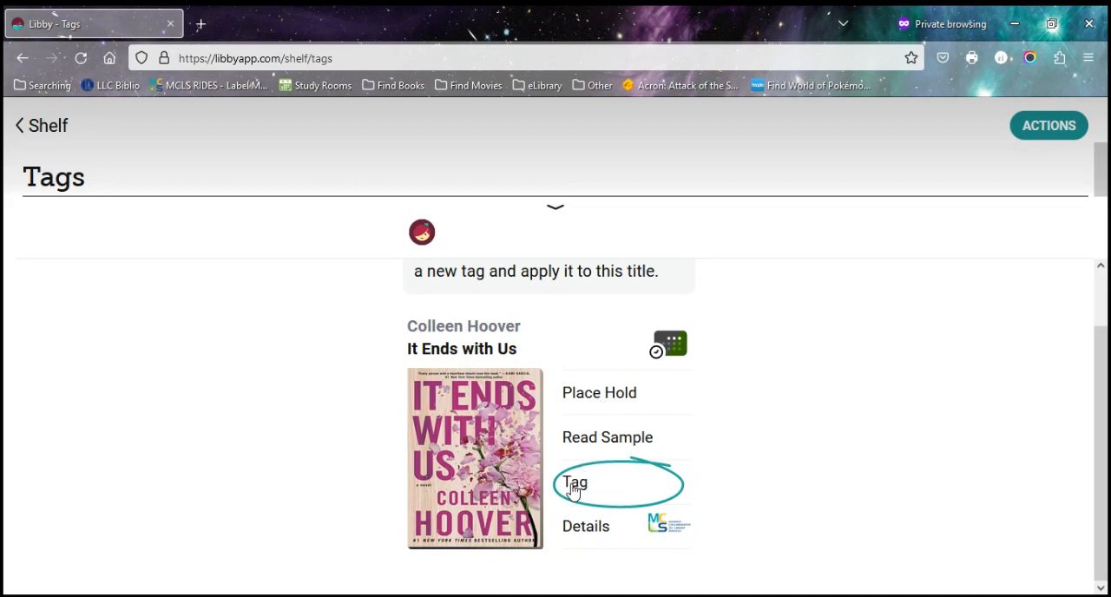
- Tag It Ends with Us using the suggested 'bookclub' name and scroll to the closing tips
left_click(575, 483)
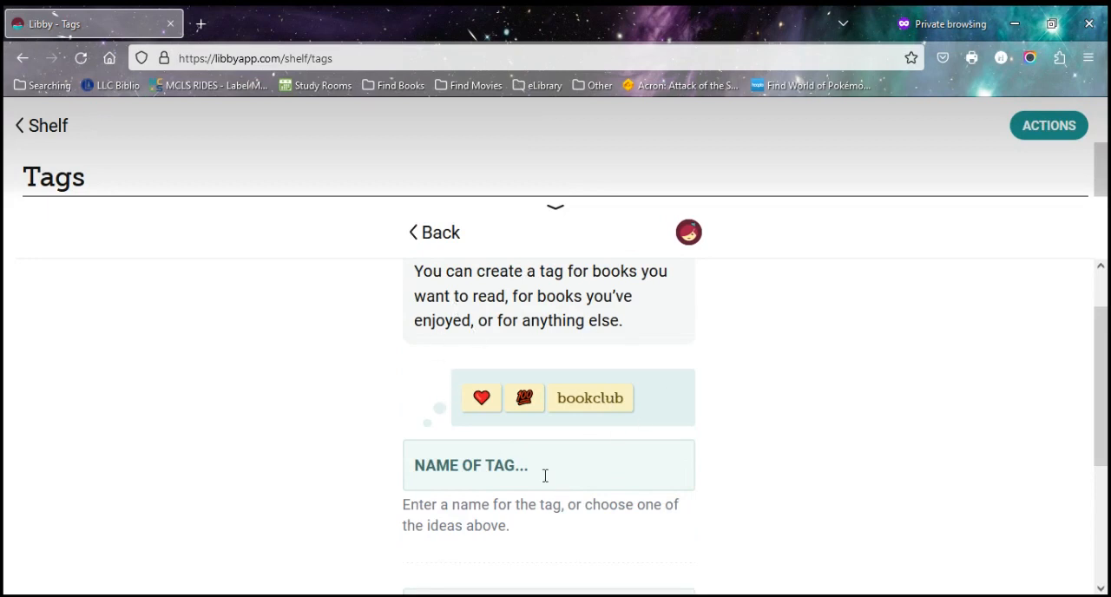
mouse_move(590, 408)
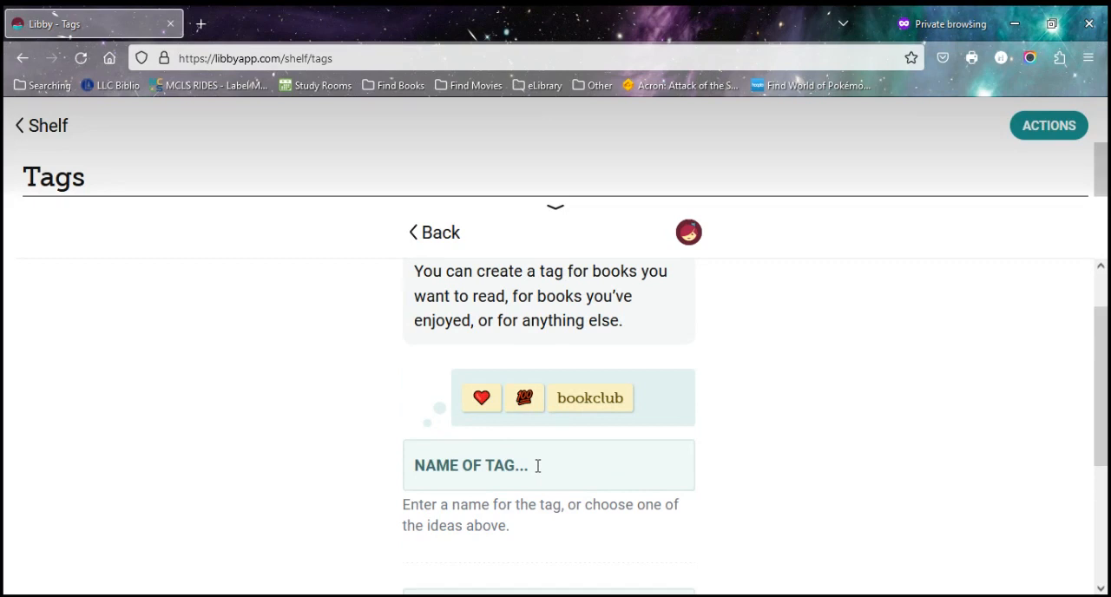
mouse_move(516, 414)
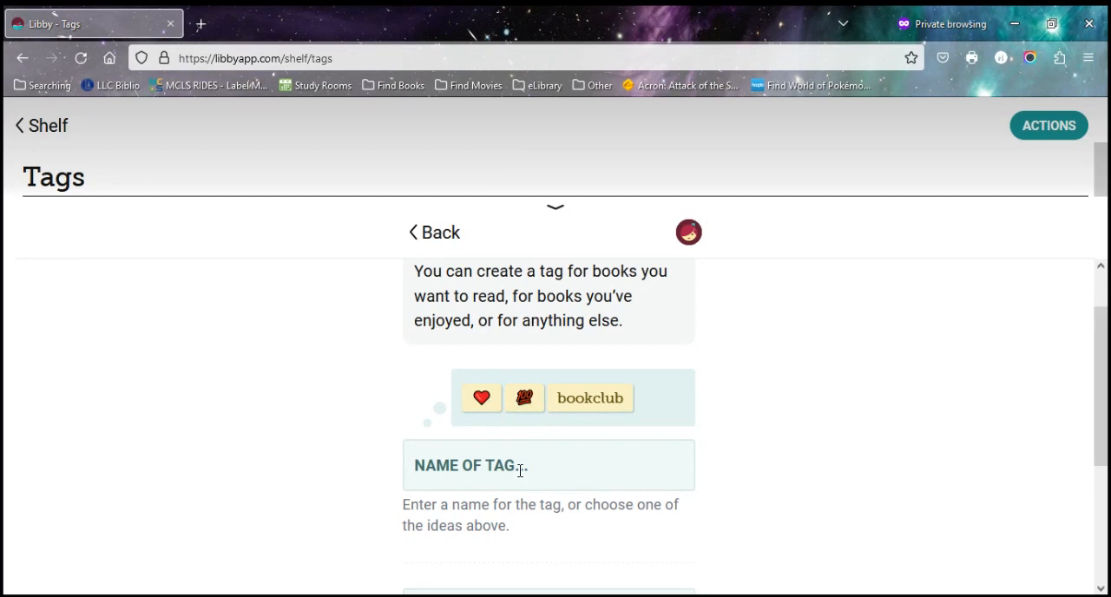
mouse_move(610, 408)
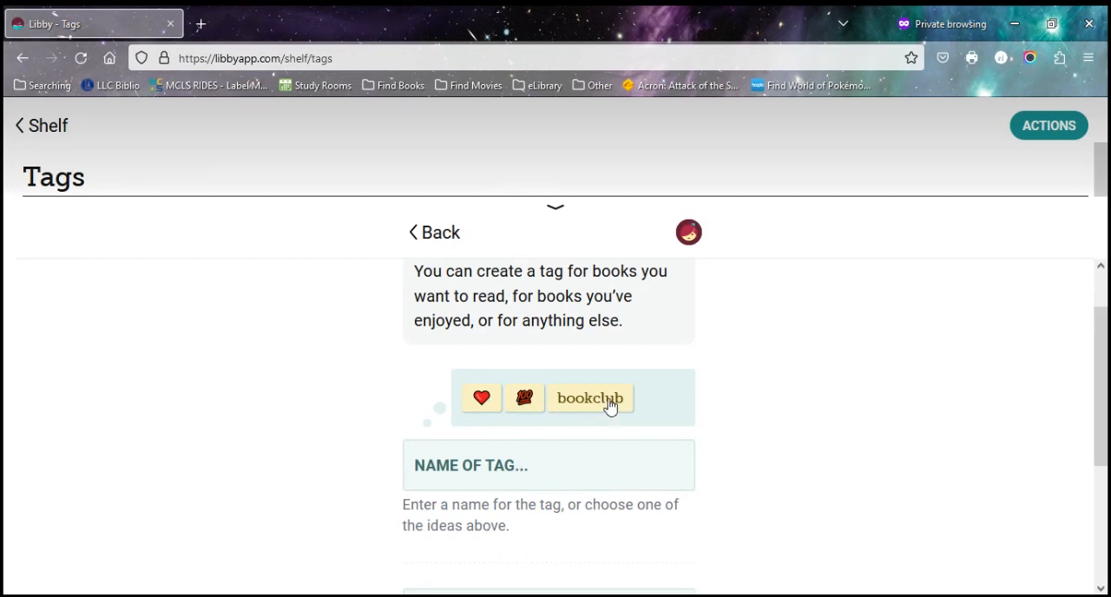
left_click(590, 397)
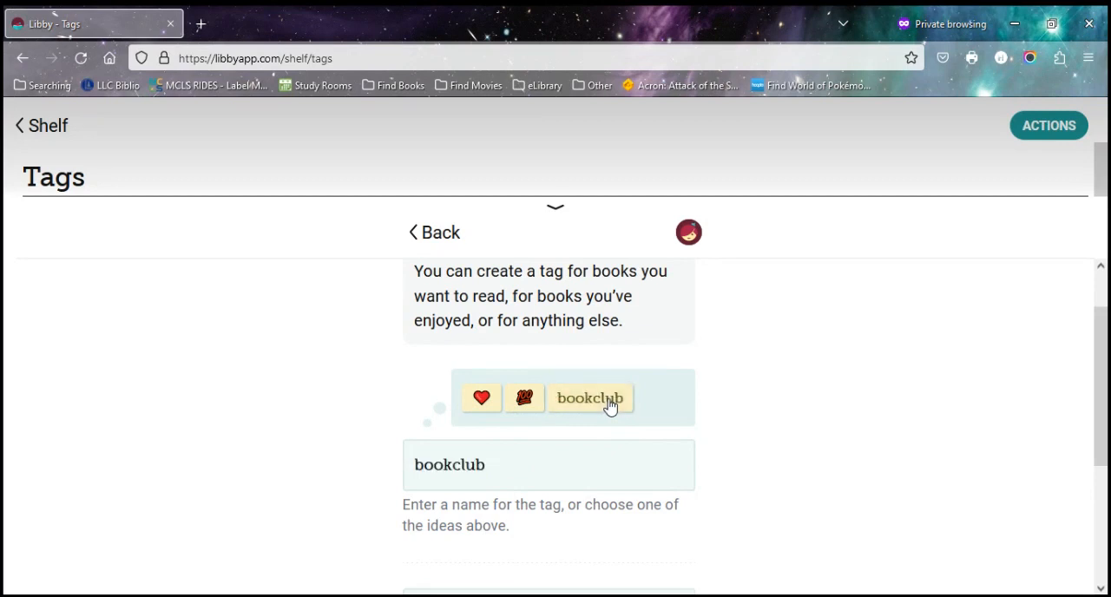
scroll("down", 3)
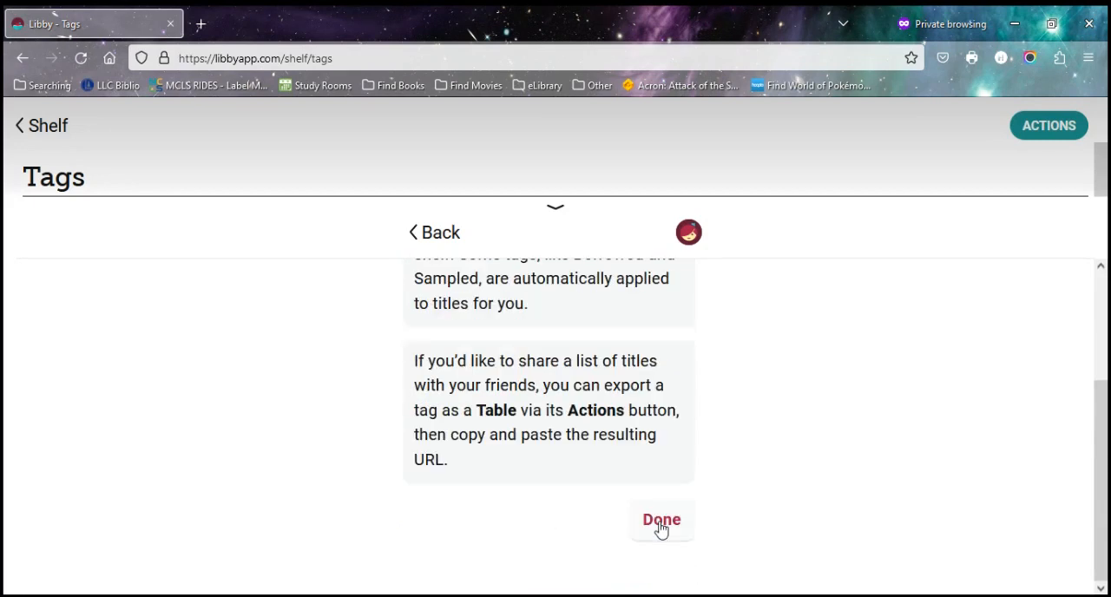
- Advance the walkthrough to its tips on automatic tags and exporting a tag as a table
left_click(662, 521)
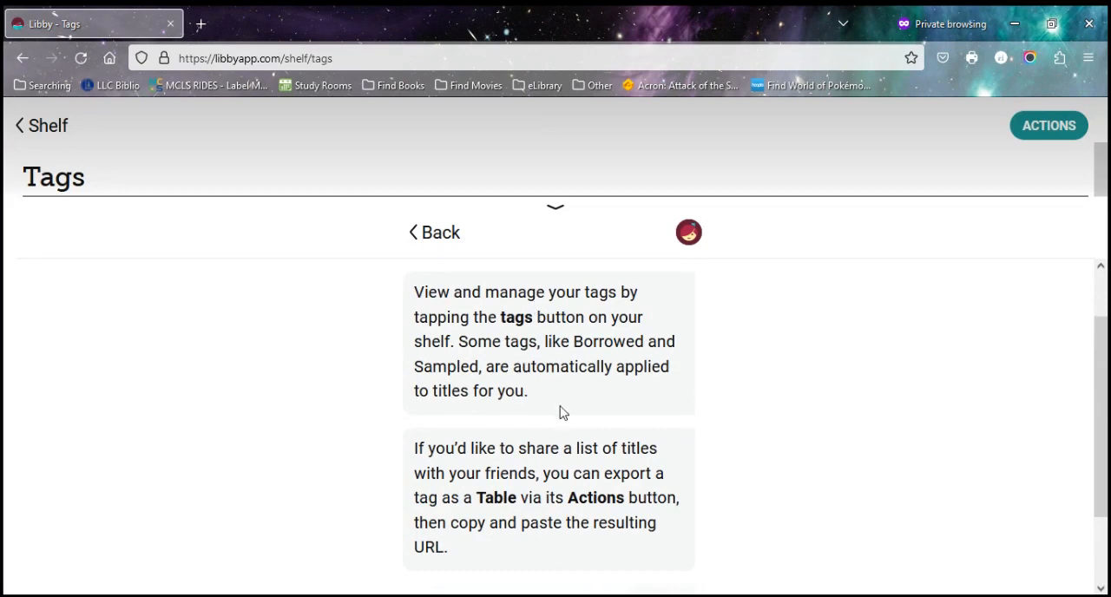
mouse_move(615, 359)
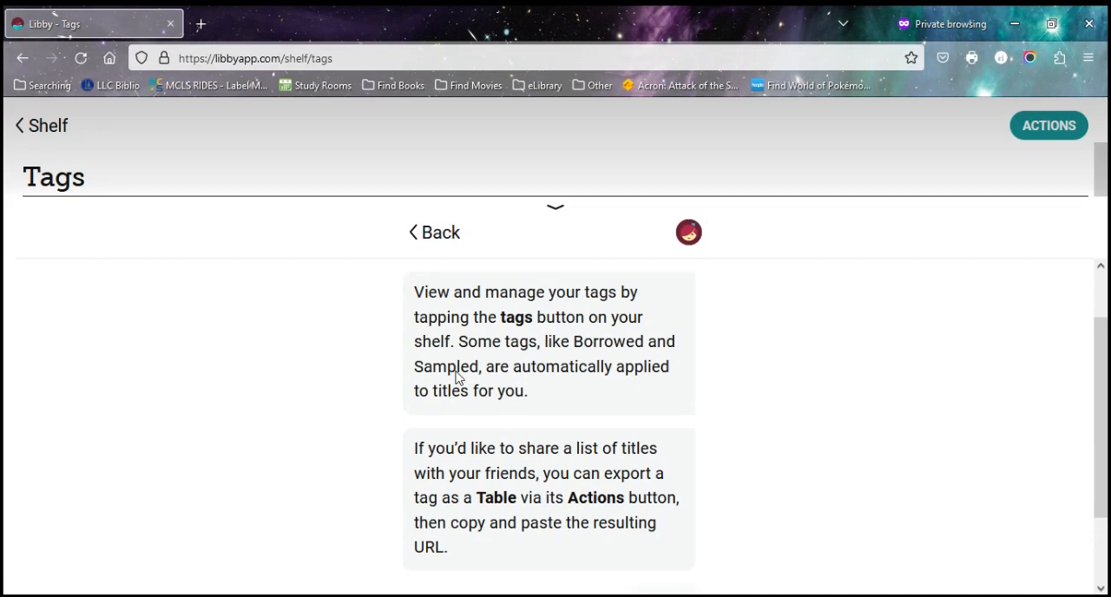
scroll("down", 3)
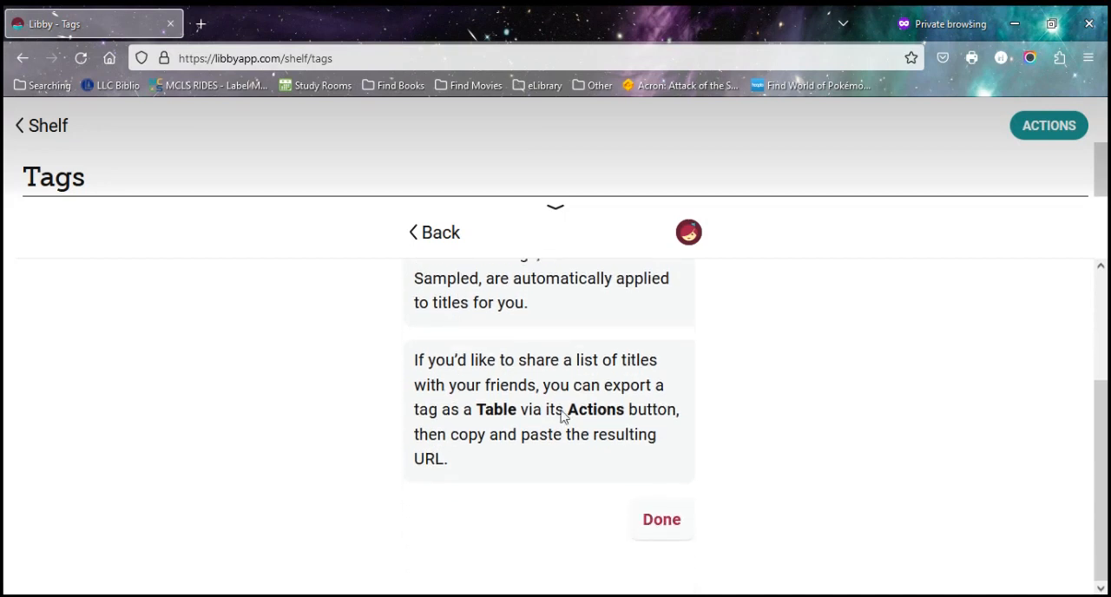
mouse_move(519, 479)
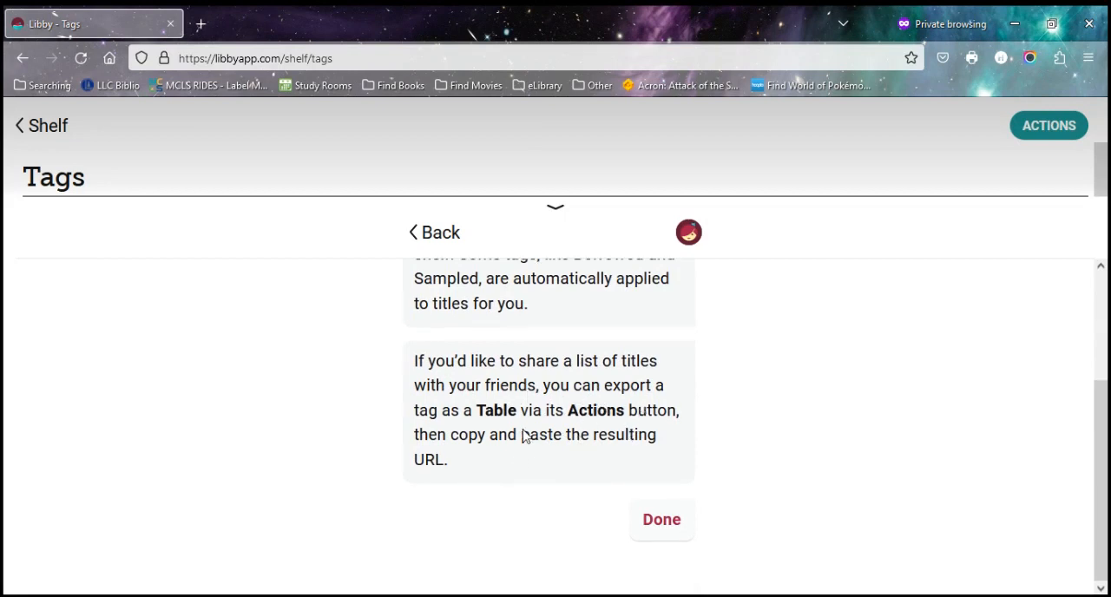
mouse_move(607, 476)
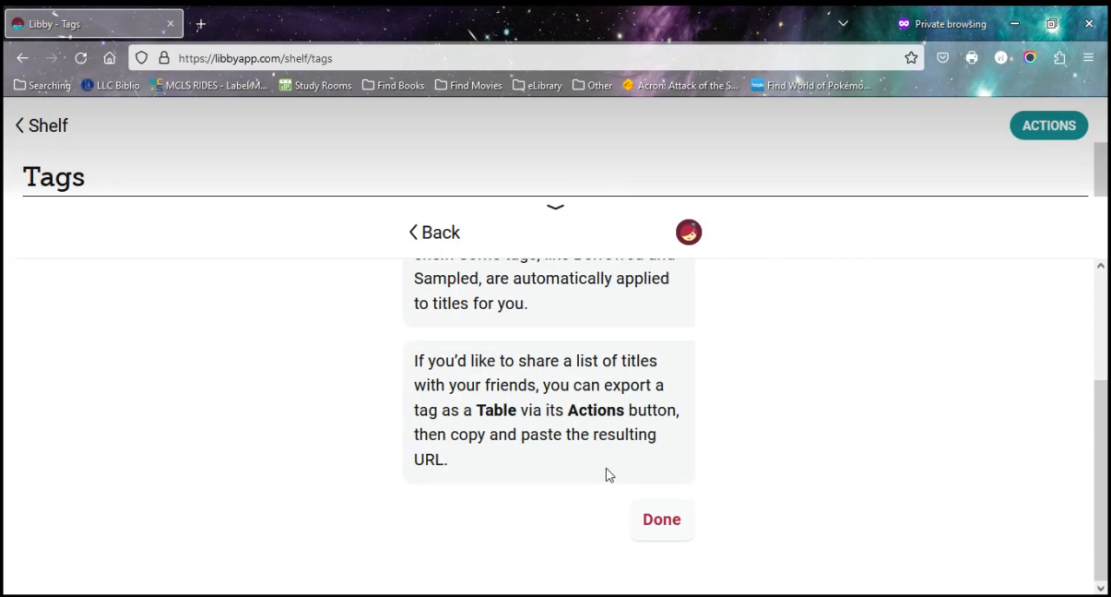
mouse_move(699, 525)
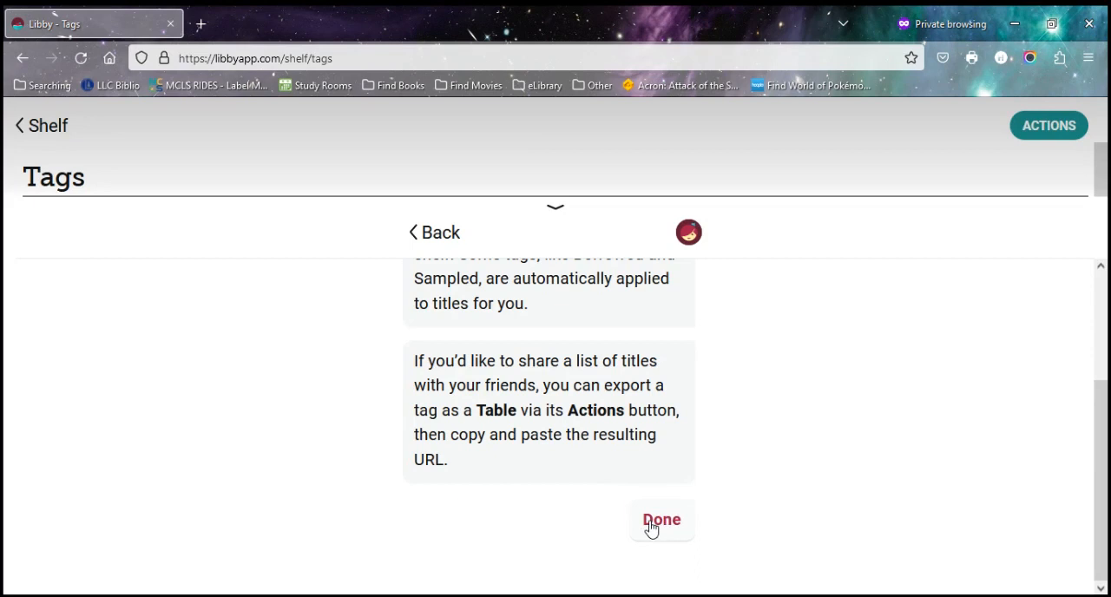
- Finish the walkthrough with Done to see 'bookclub' (one title) beside 'borrowed'
left_click(661, 520)
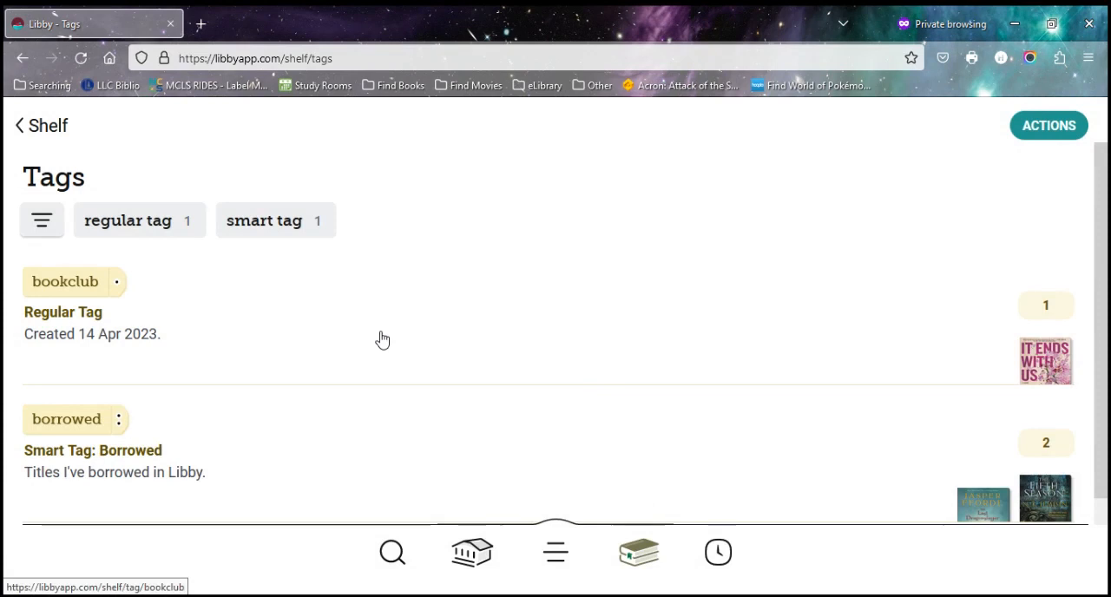
mouse_move(274, 297)
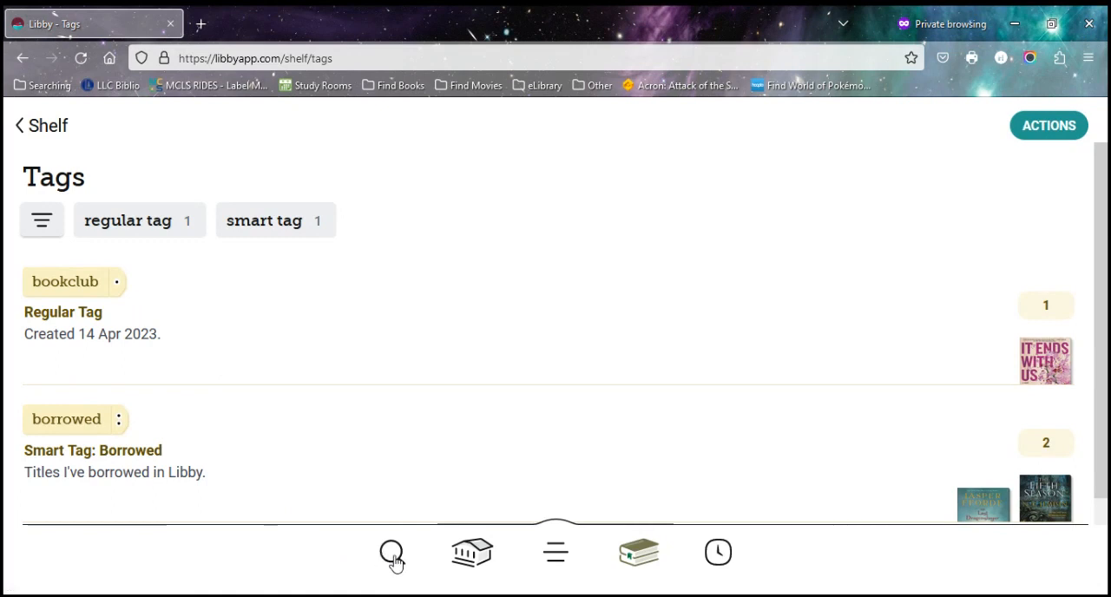
- Enter 'martha wells' in the library search box
left_click(392, 552)
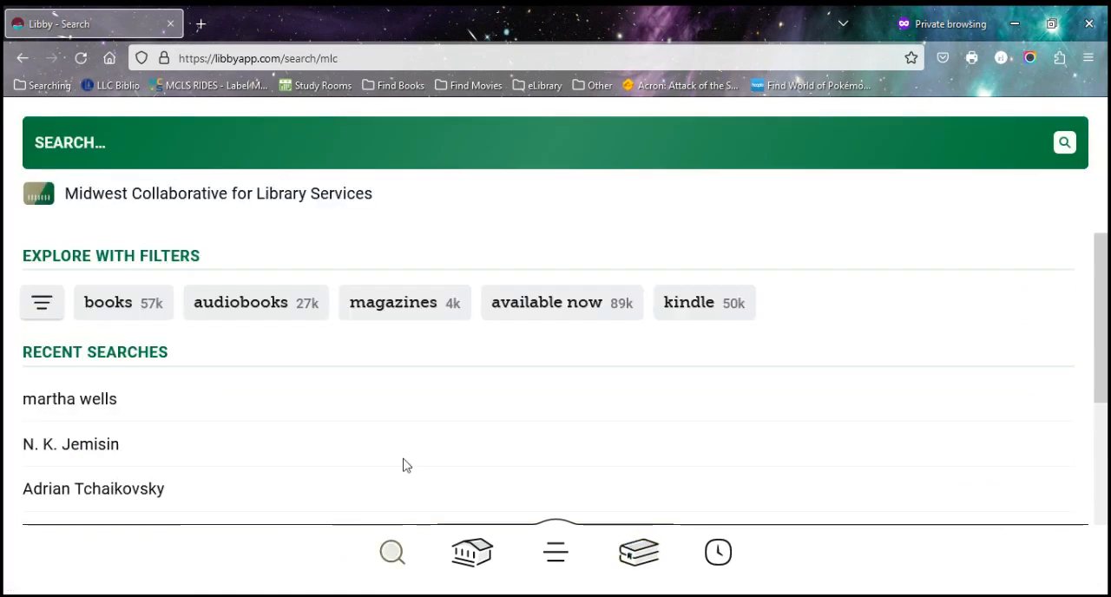
left_click(504, 143)
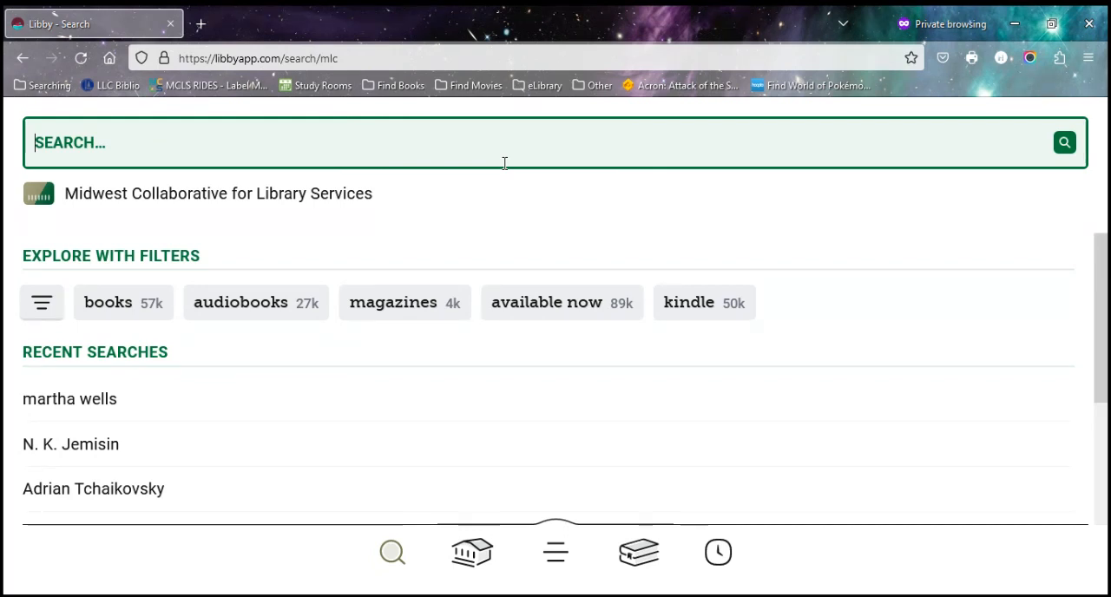
type("martha")
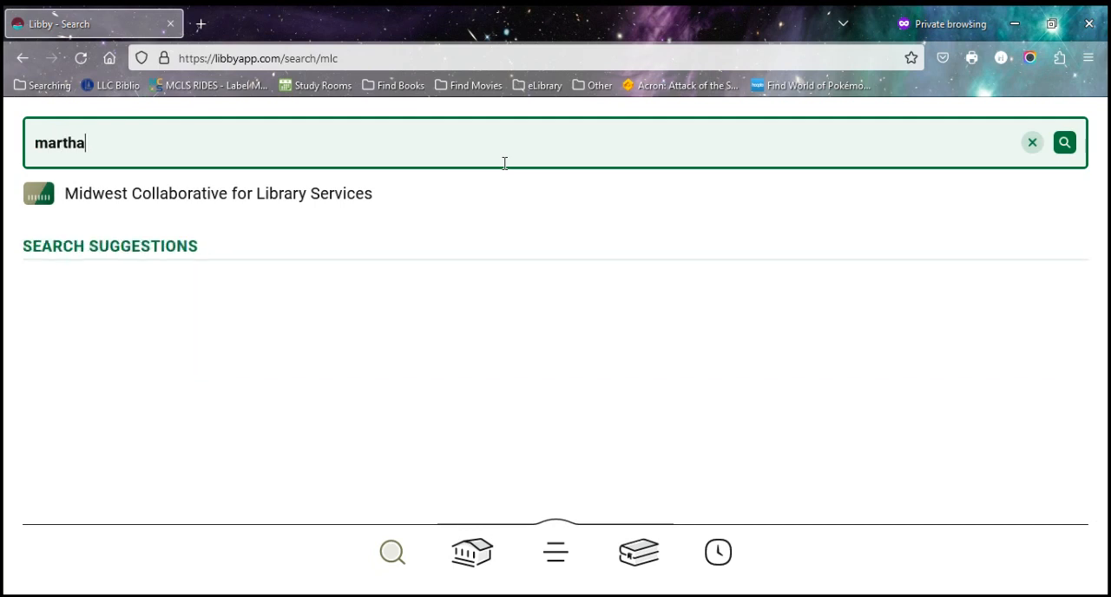
type("wells")
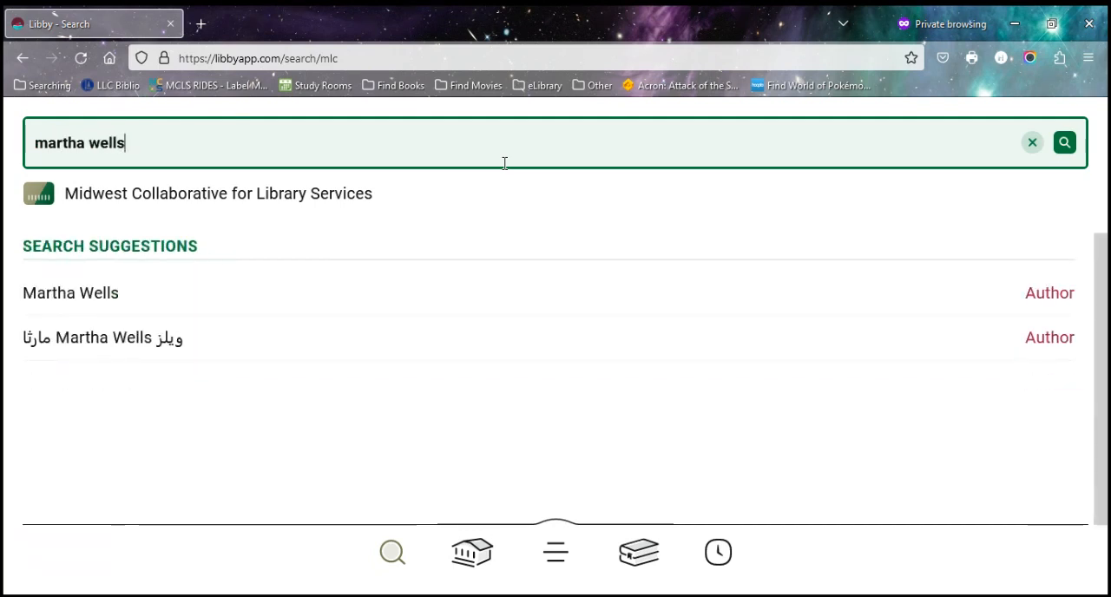
mouse_move(305, 297)
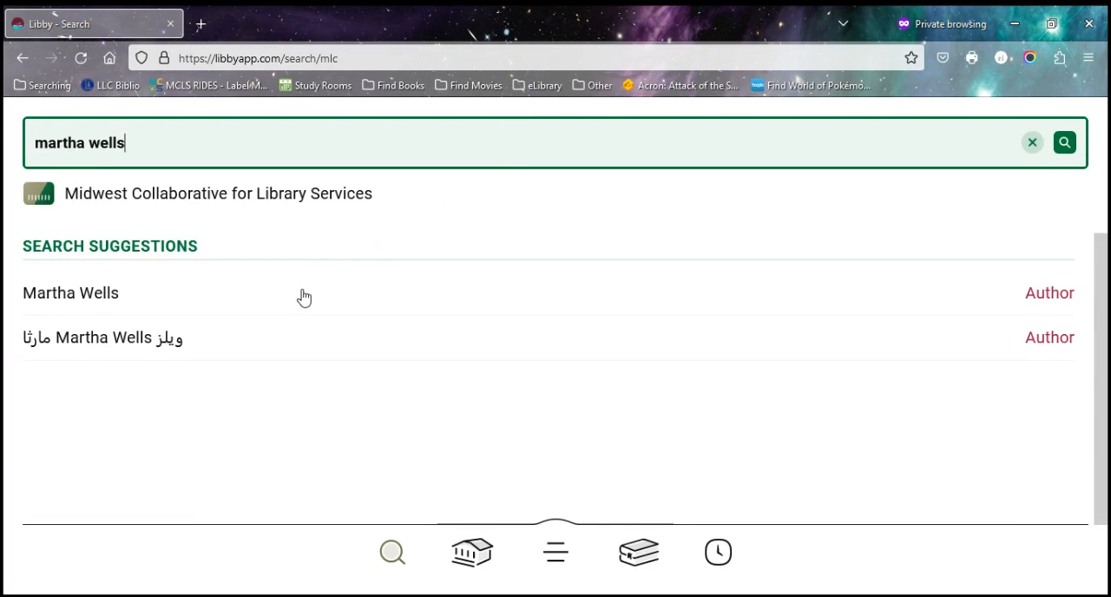
- Pick the Martha Wells author suggestion and browse her 27 titles (18 books, 9 audiobooks)
left_click(70, 293)
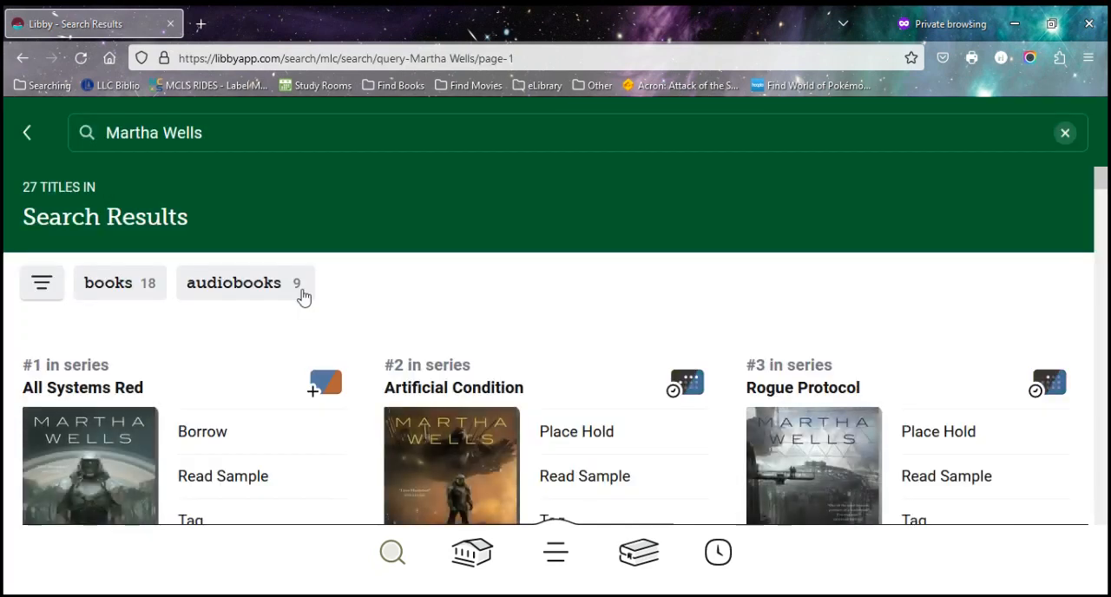
scroll("down", 3)
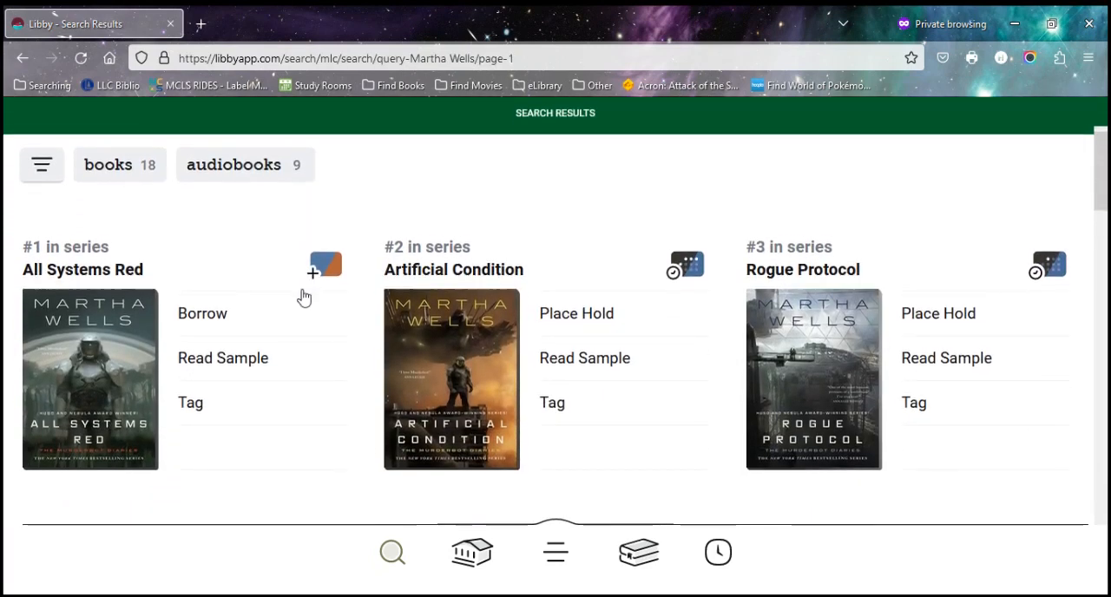
scroll("down", 3)
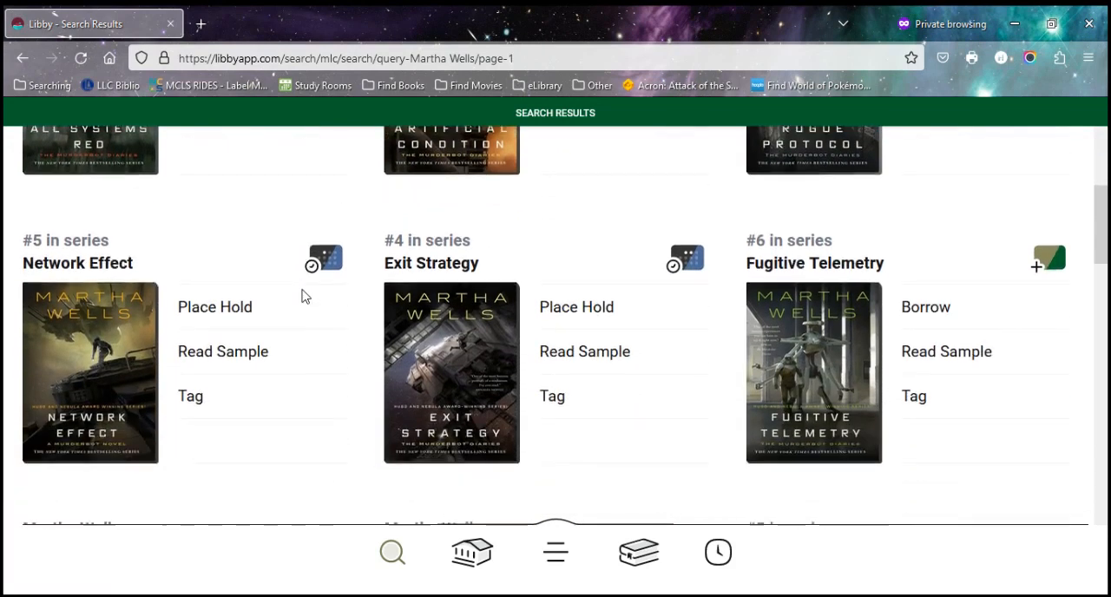
scroll("down", 3)
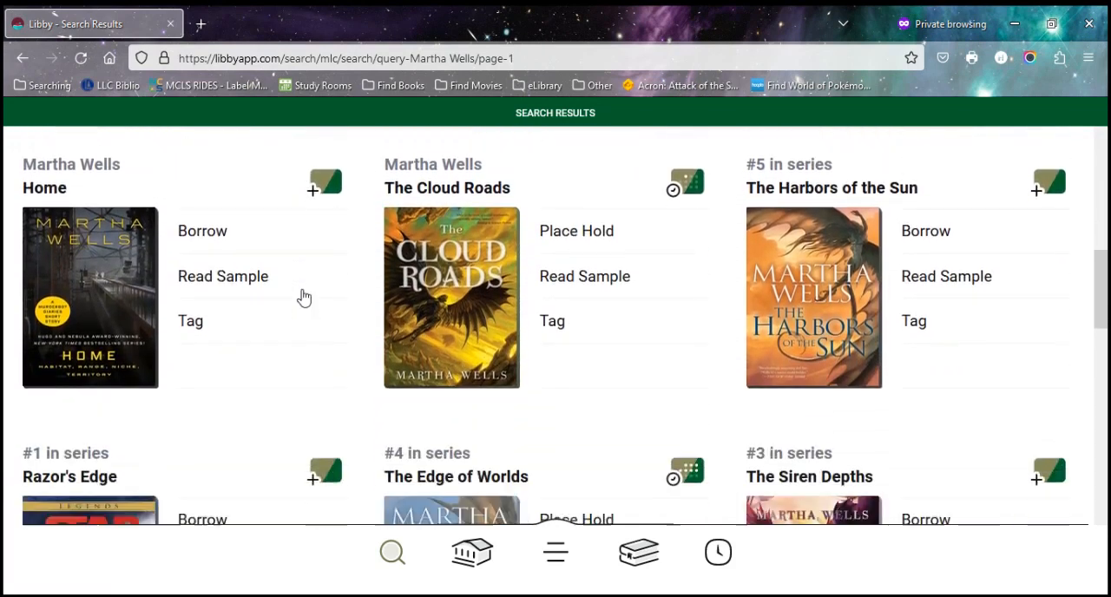
scroll("down", 3)
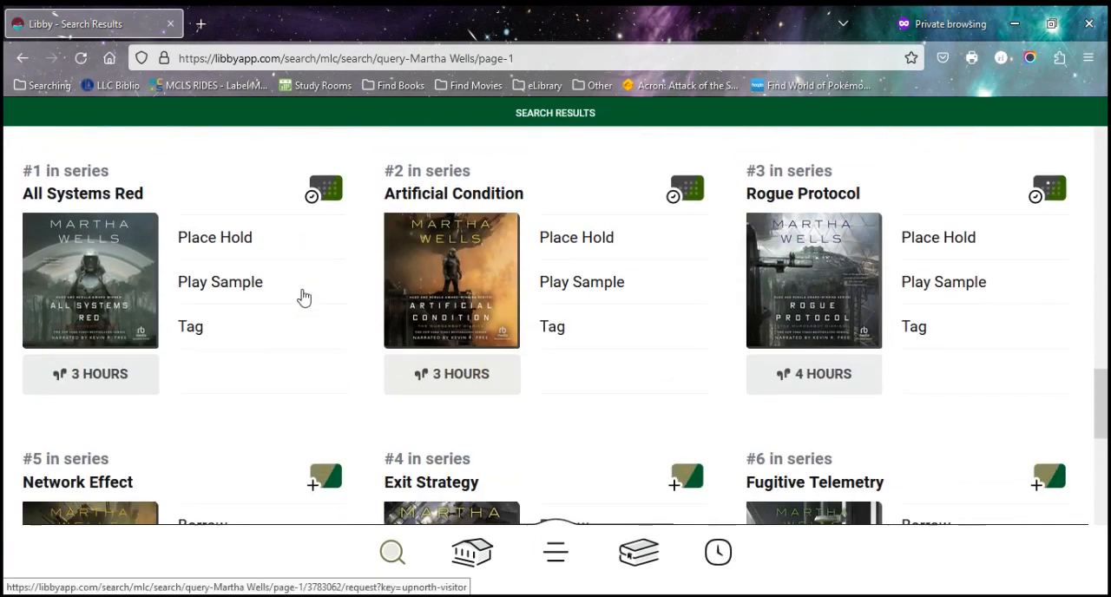
scroll("down", 3)
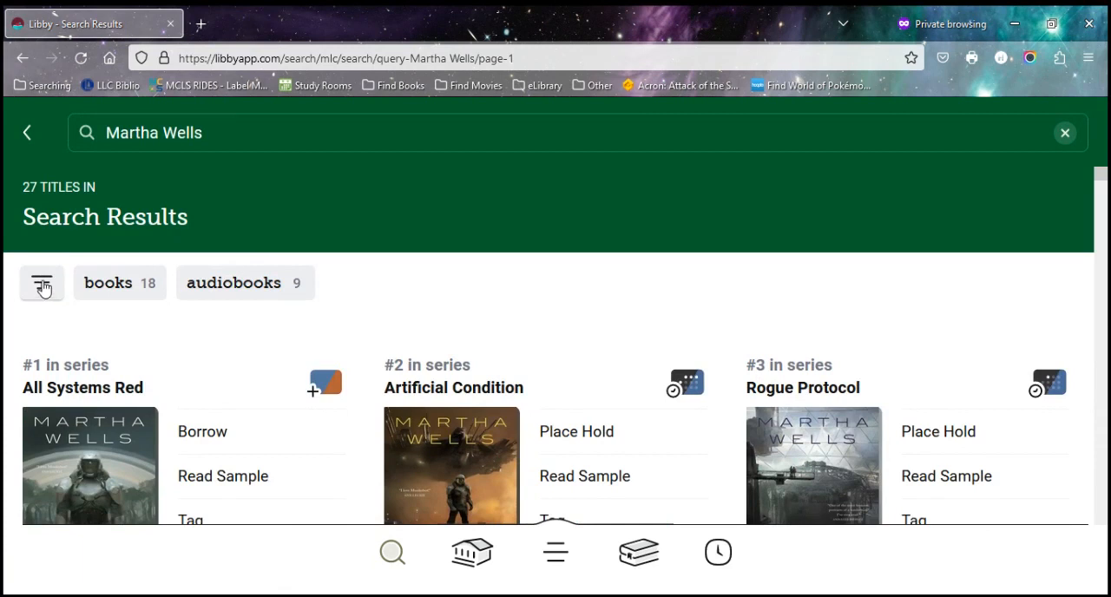
- Turn on deep search in the result filters and show 100 titles
left_click(41, 283)
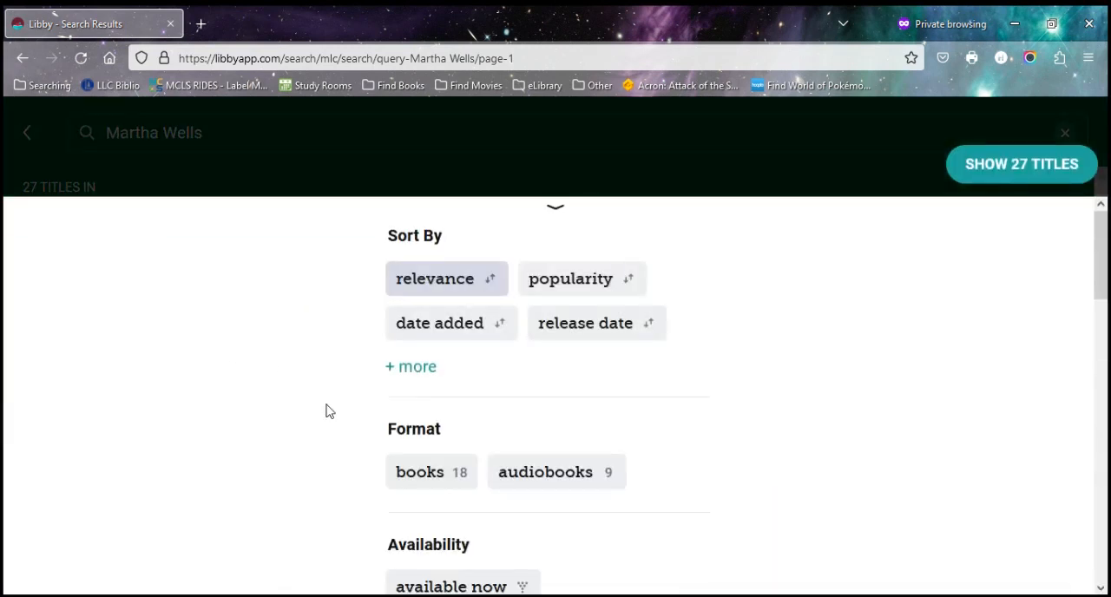
scroll("down", 3)
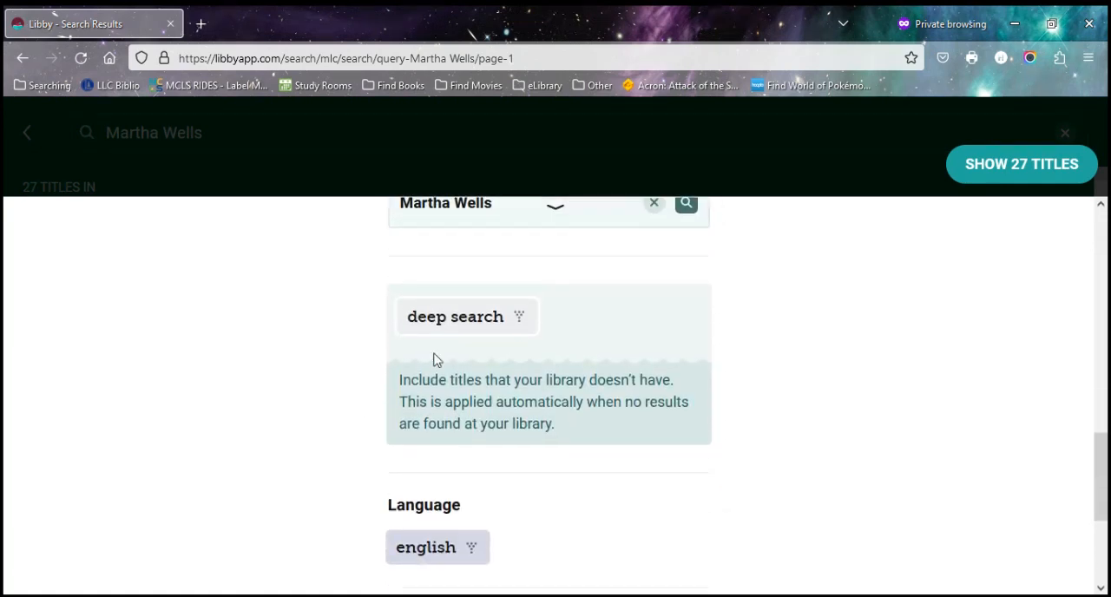
mouse_move(455, 329)
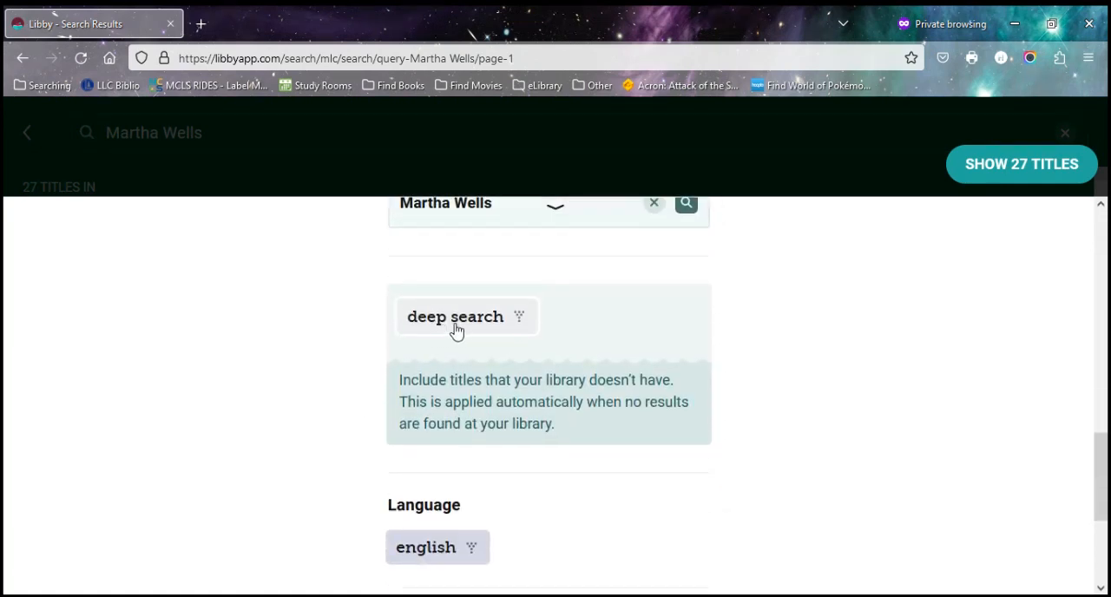
mouse_move(425, 395)
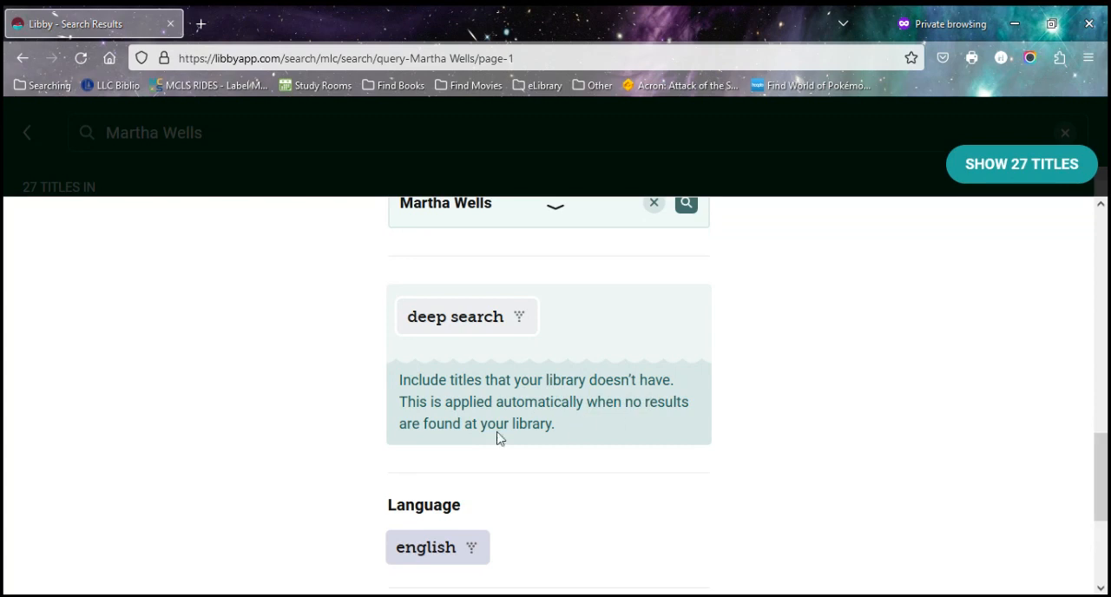
mouse_move(467, 415)
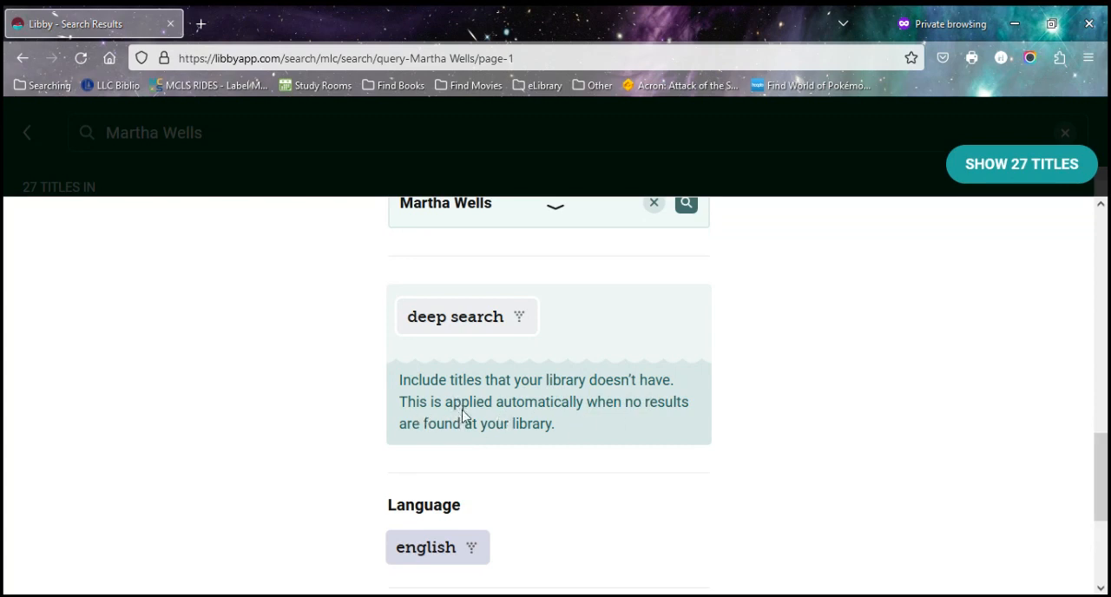
mouse_move(482, 323)
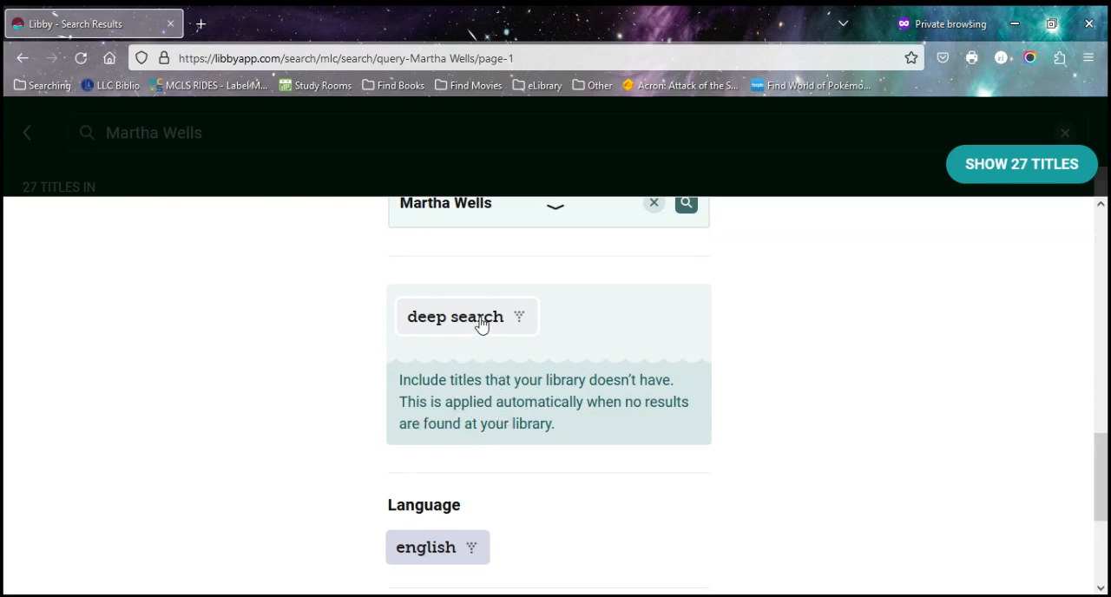
left_click(467, 316)
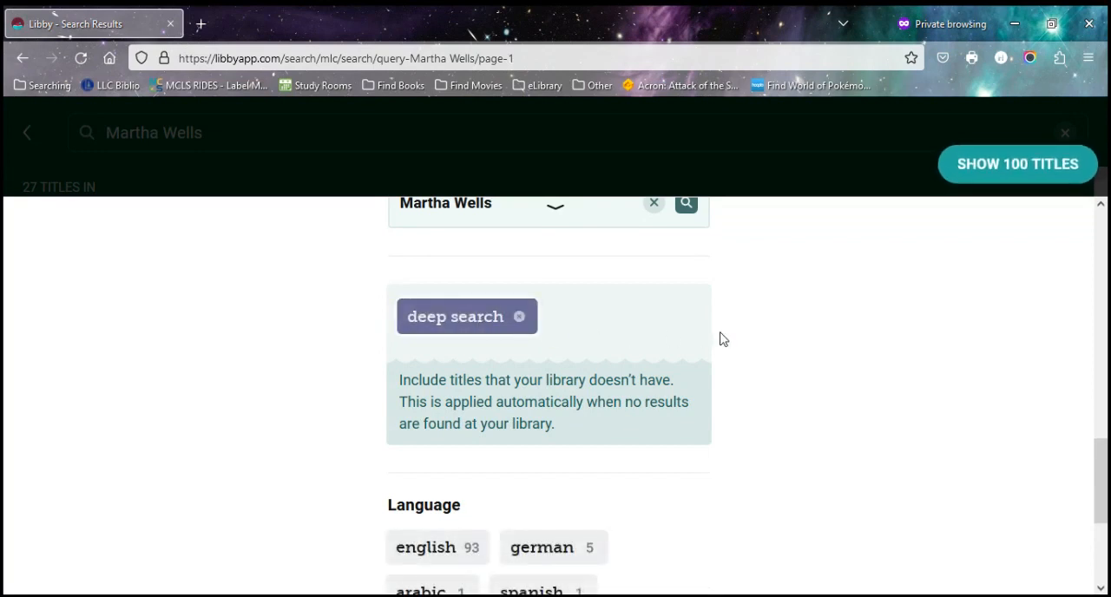
mouse_move(1017, 164)
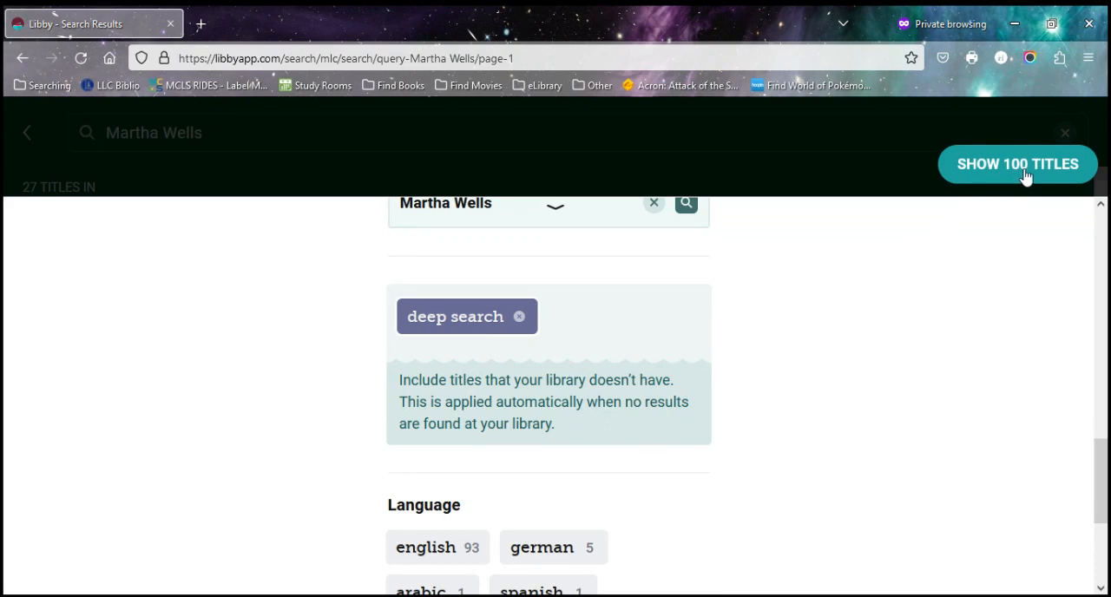
mouse_move(1010, 180)
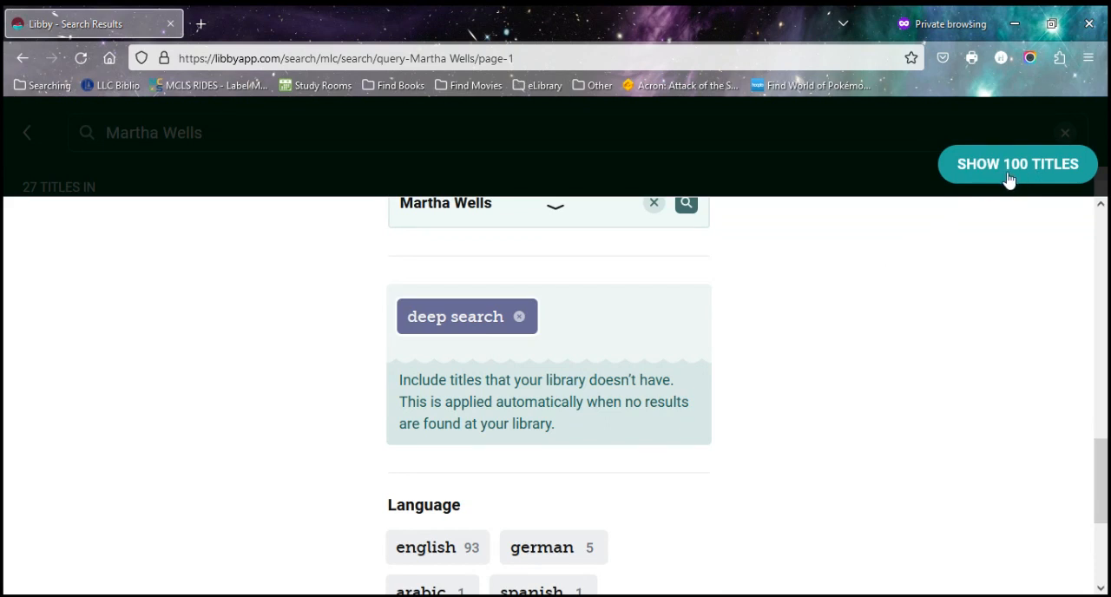
left_click(1017, 164)
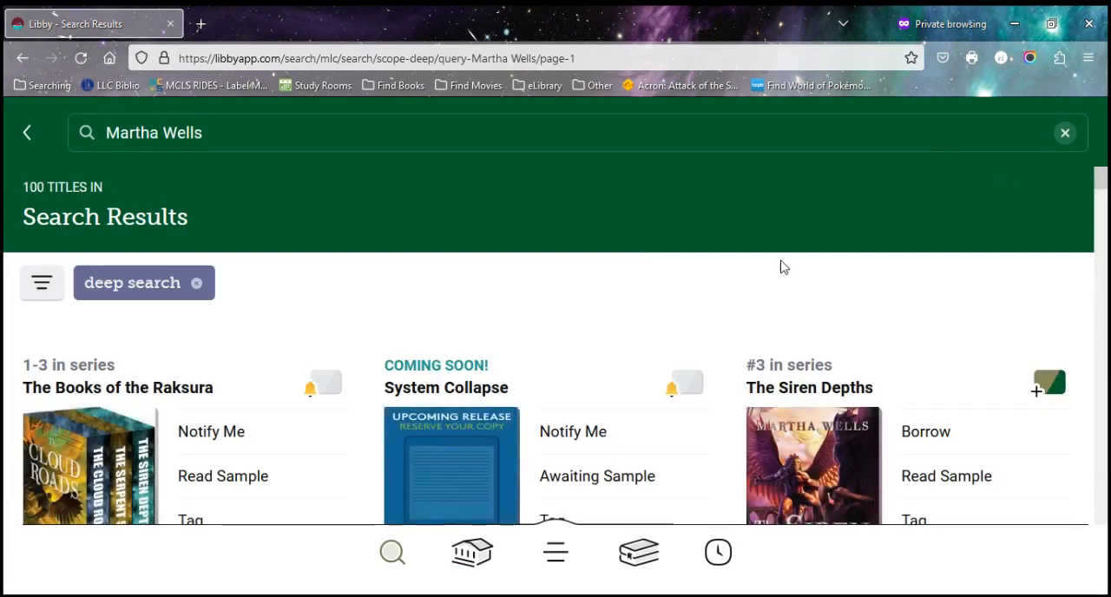
- Scroll the 100-title results down to the coming-soon System Collapse
scroll("down", 3)
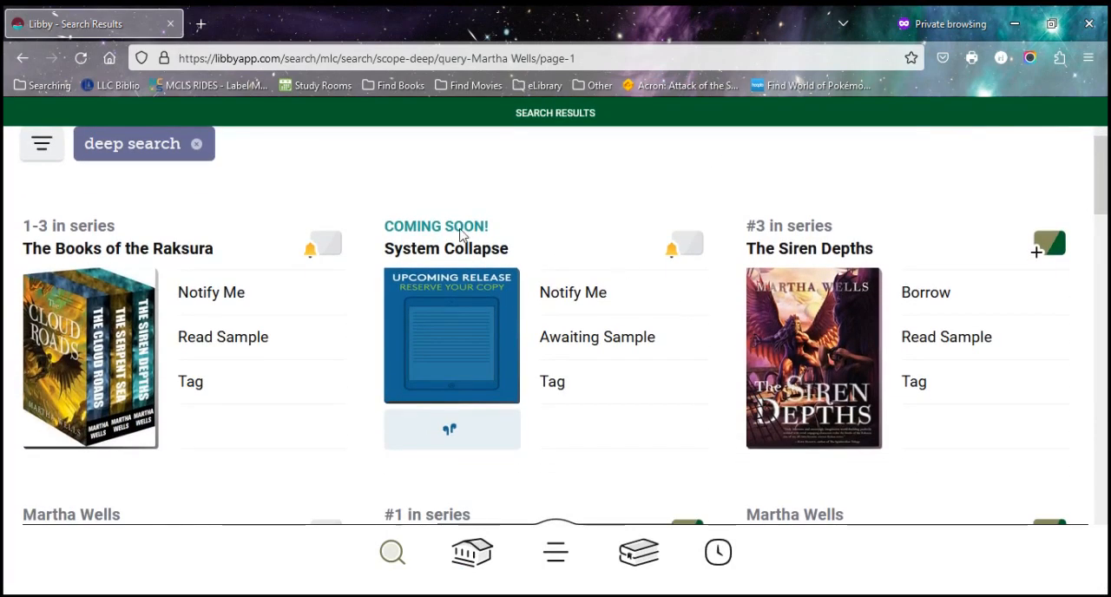
mouse_move(443, 232)
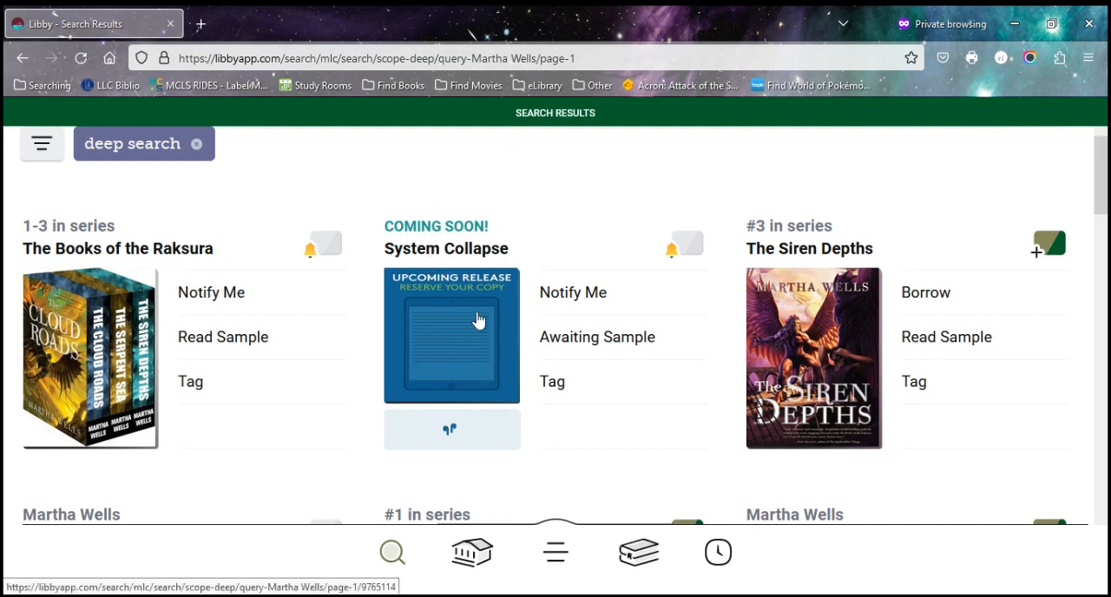
mouse_move(469, 358)
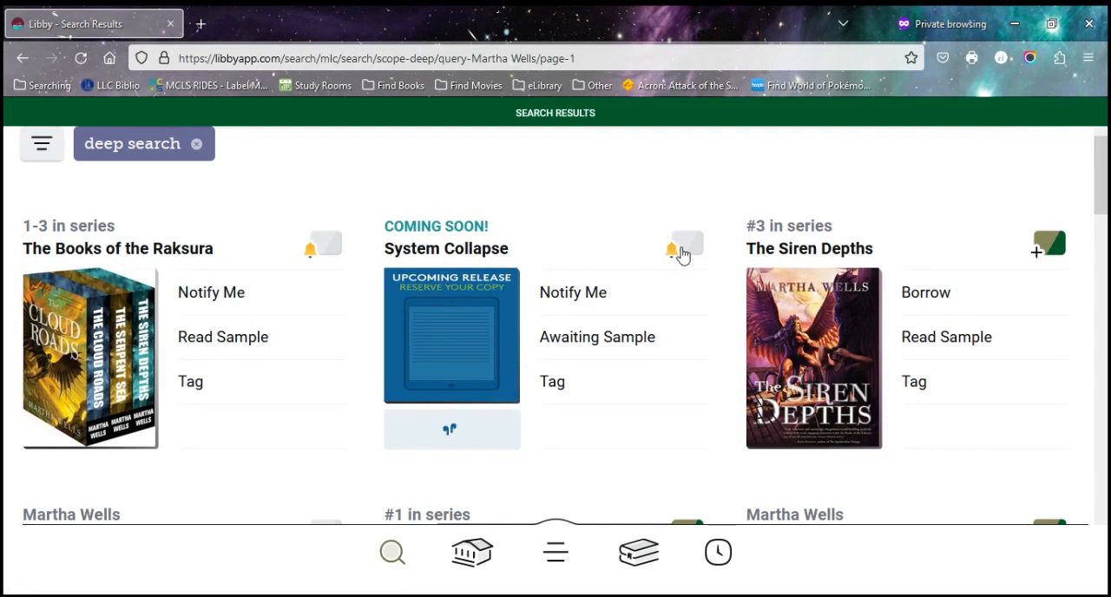
mouse_move(588, 304)
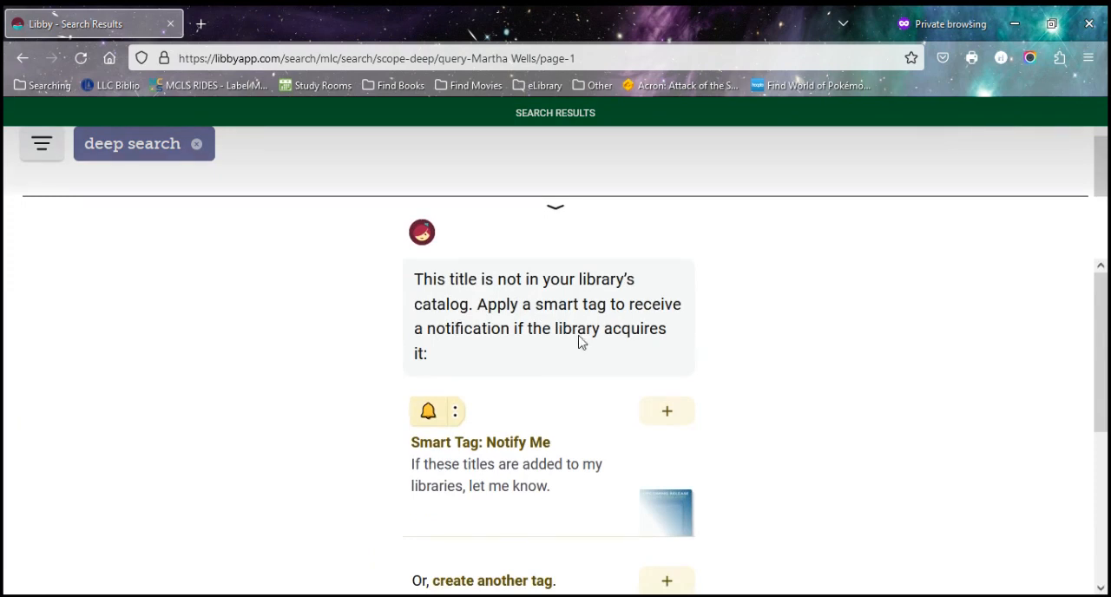
- Apply the Notify Me smart tag to System Collapse and confirm with Done
scroll("down", 3)
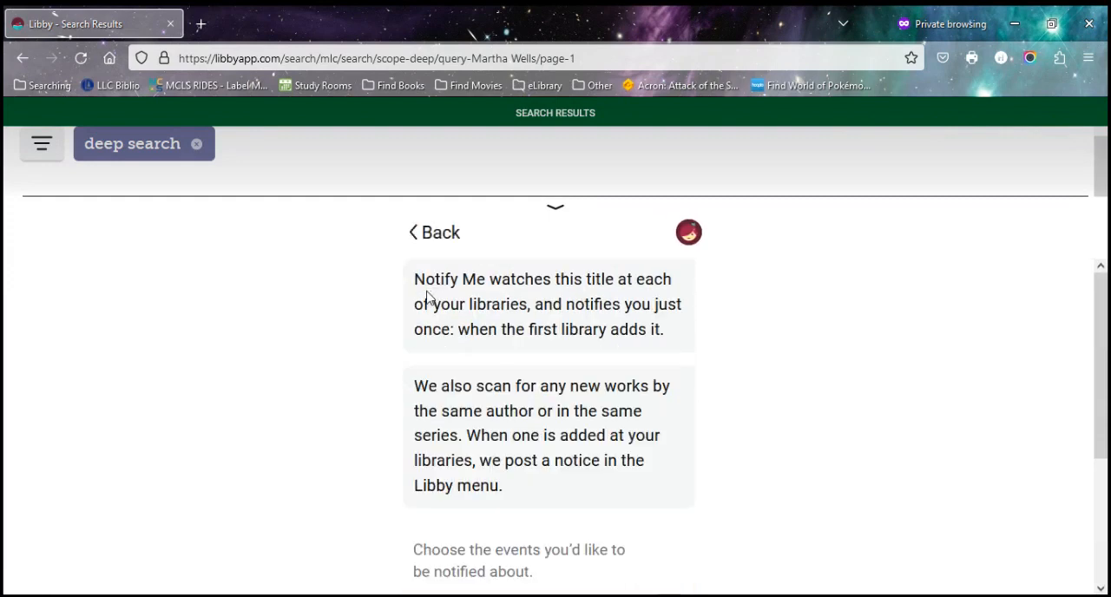
mouse_move(363, 364)
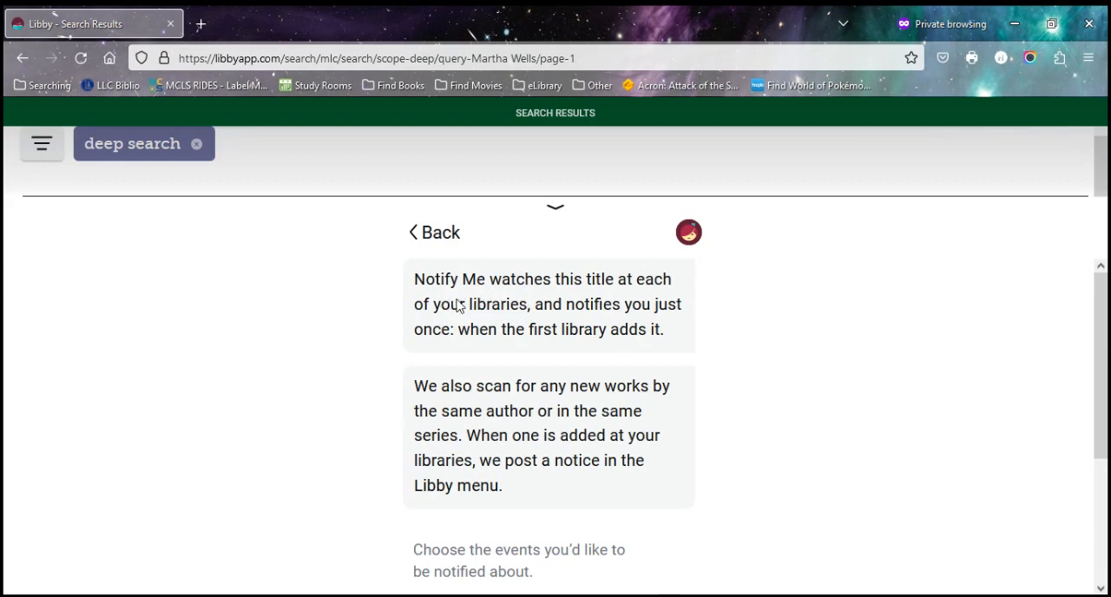
mouse_move(610, 298)
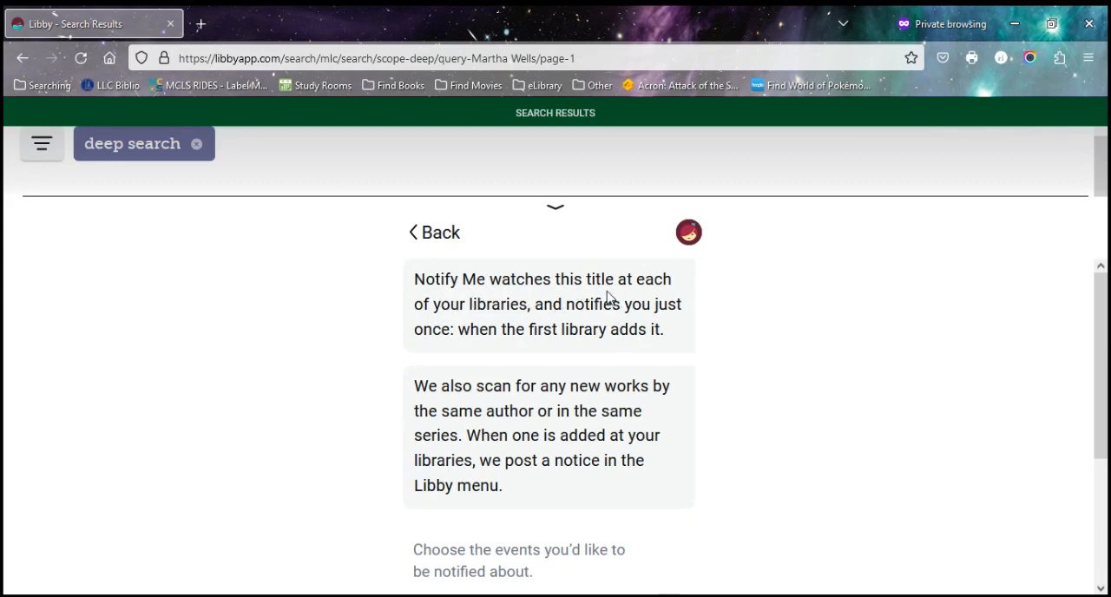
mouse_move(508, 322)
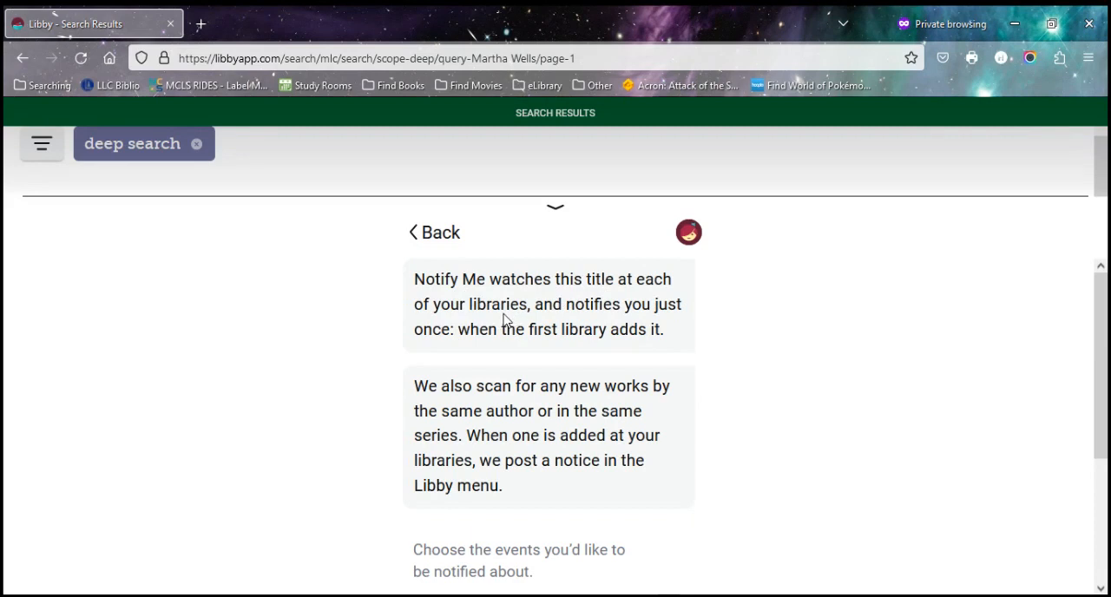
mouse_move(393, 358)
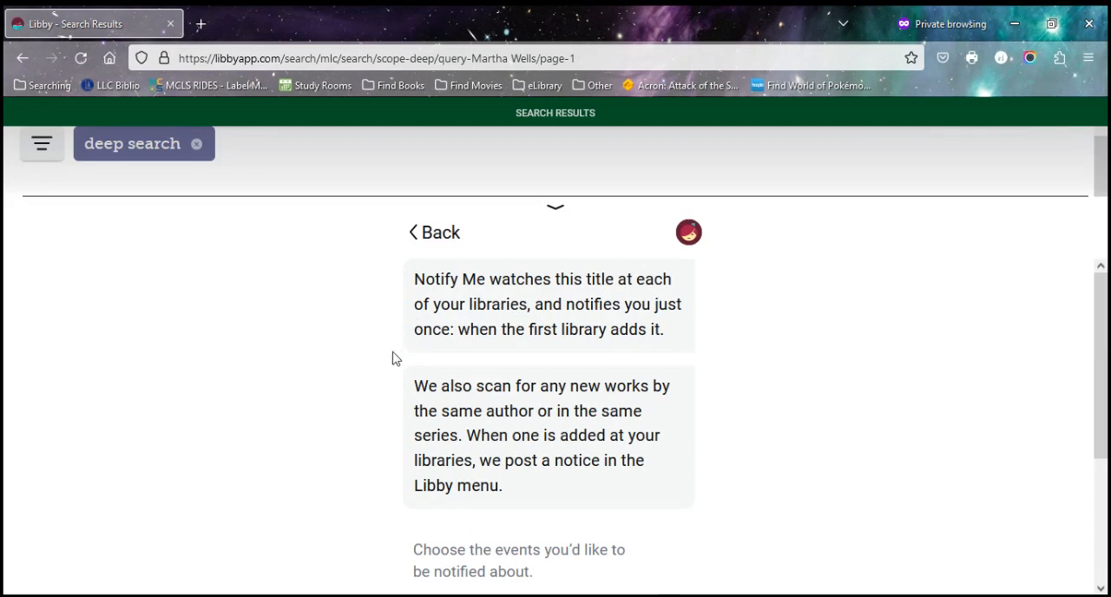
scroll("down", 3)
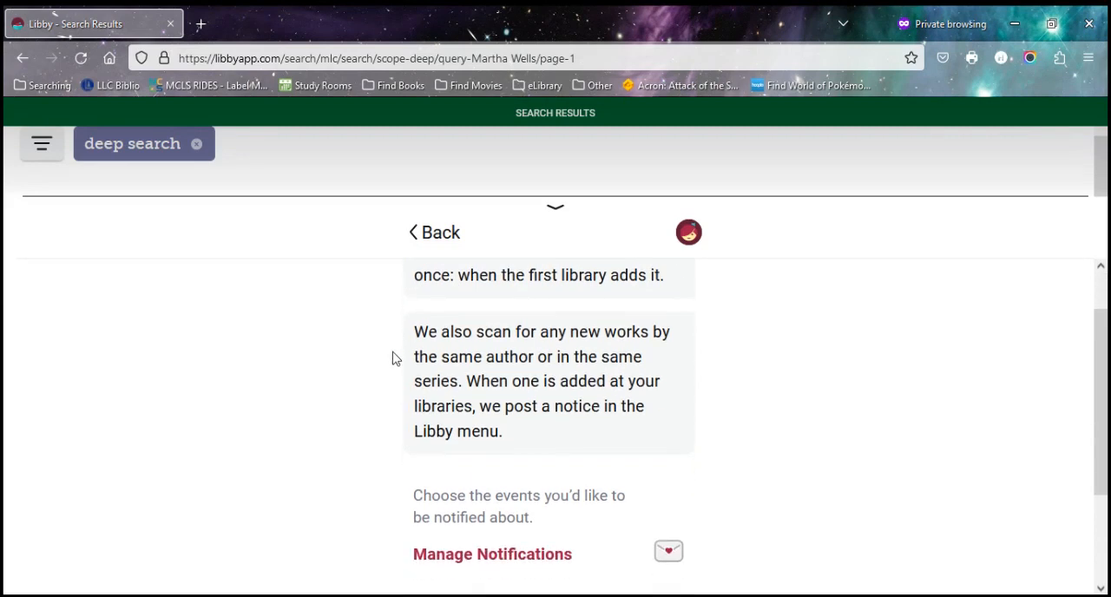
scroll("down", 3)
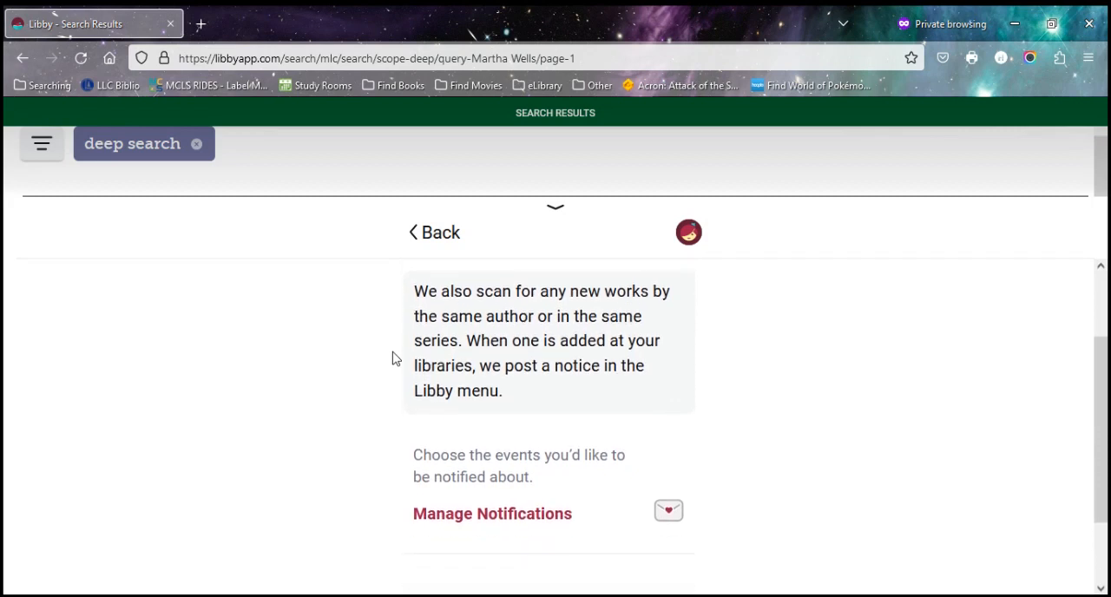
scroll("down", 3)
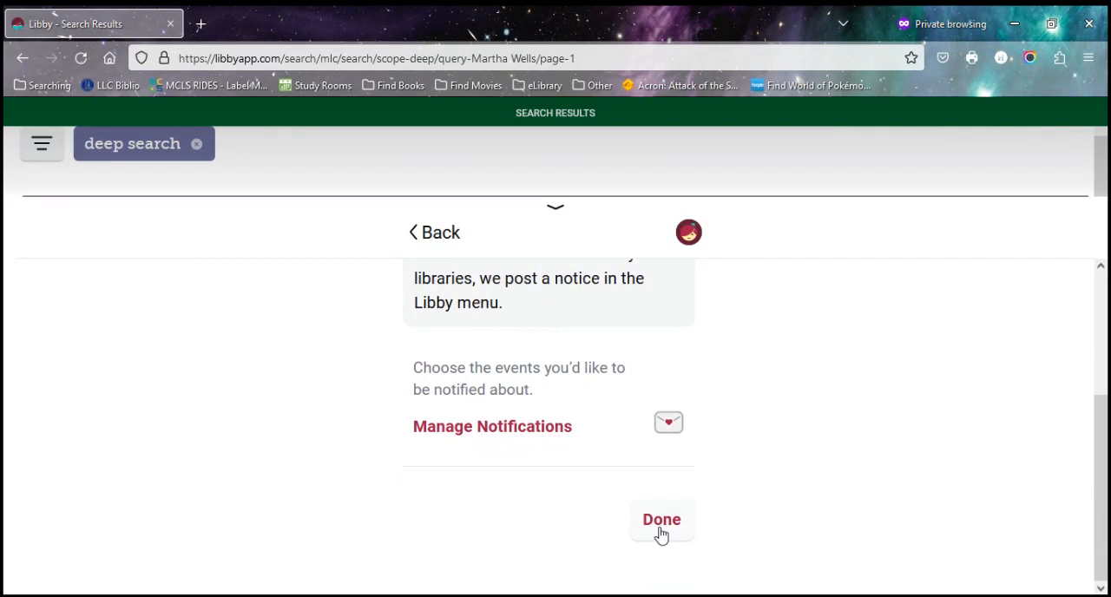
left_click(662, 520)
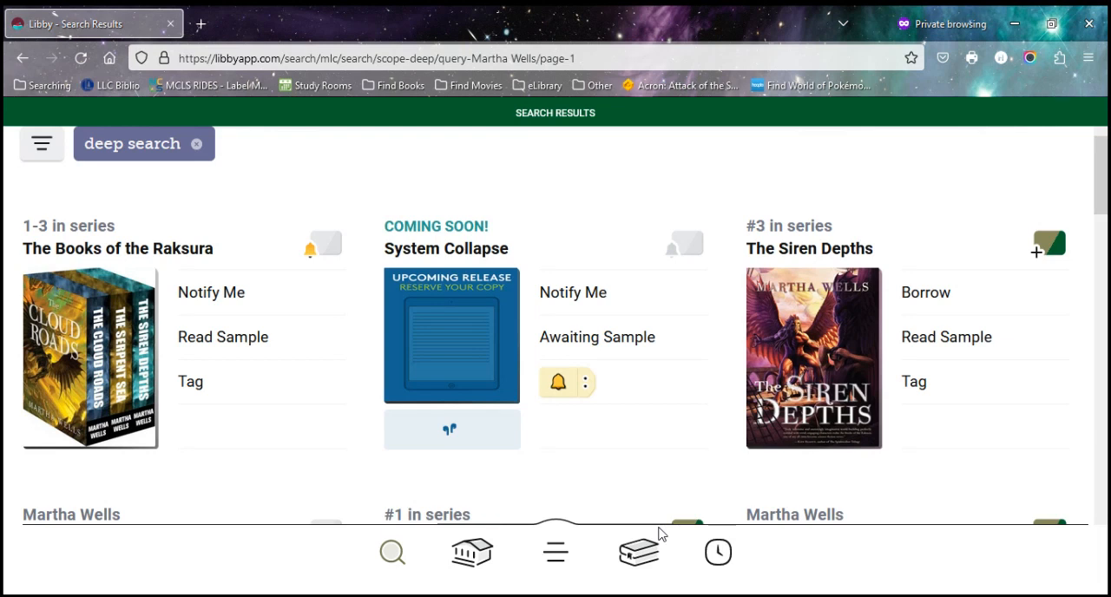
mouse_move(751, 386)
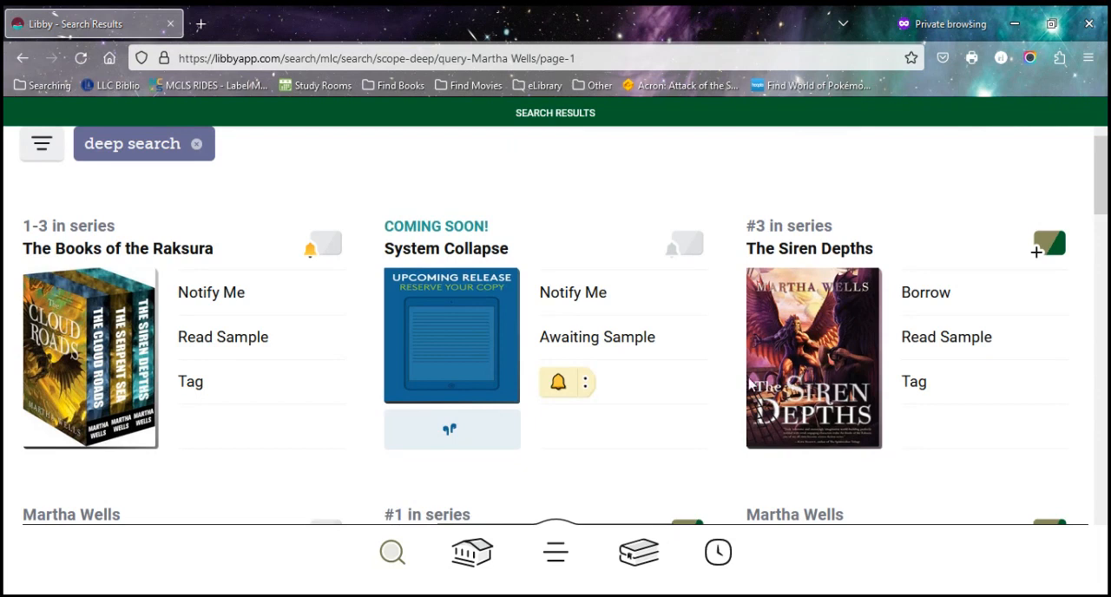
mouse_move(582, 354)
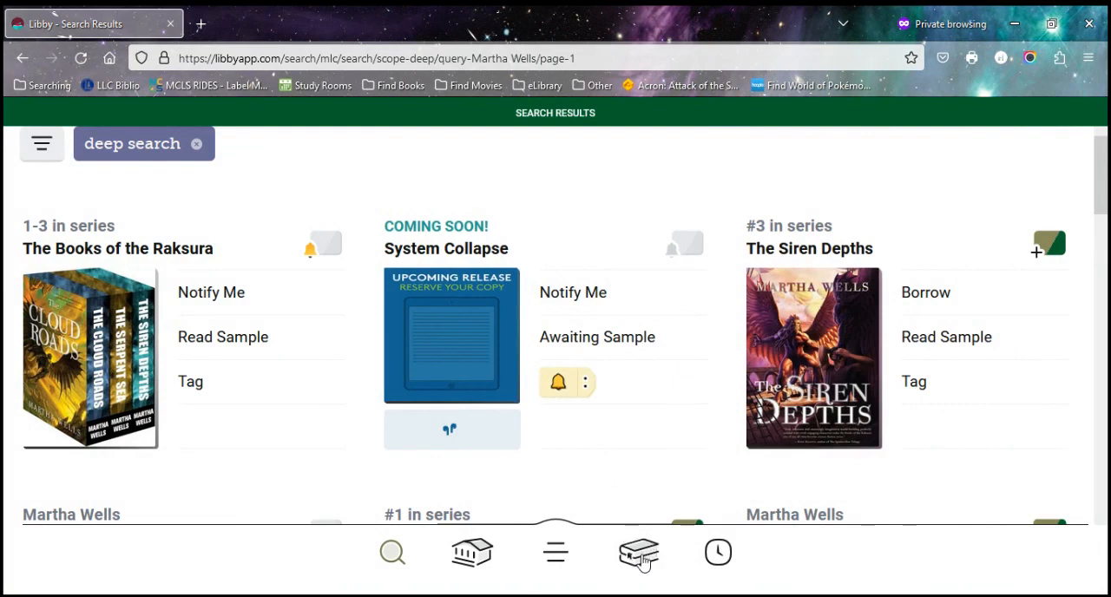
left_click(639, 552)
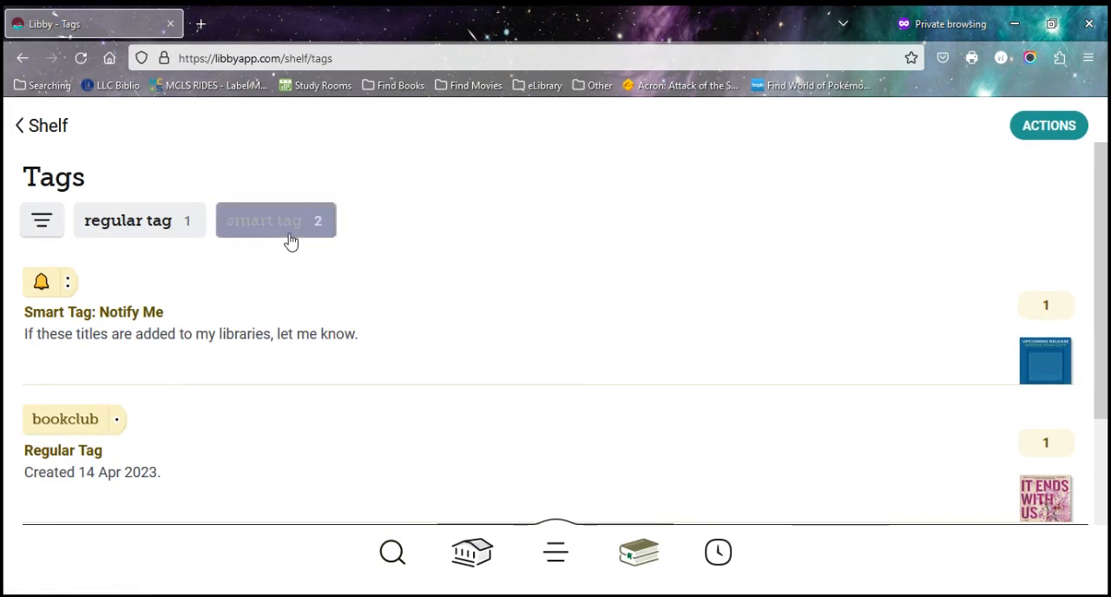
- Filter to smart tags, view Notify Me's titles, then open the Borrowed tag's title list
left_click(275, 219)
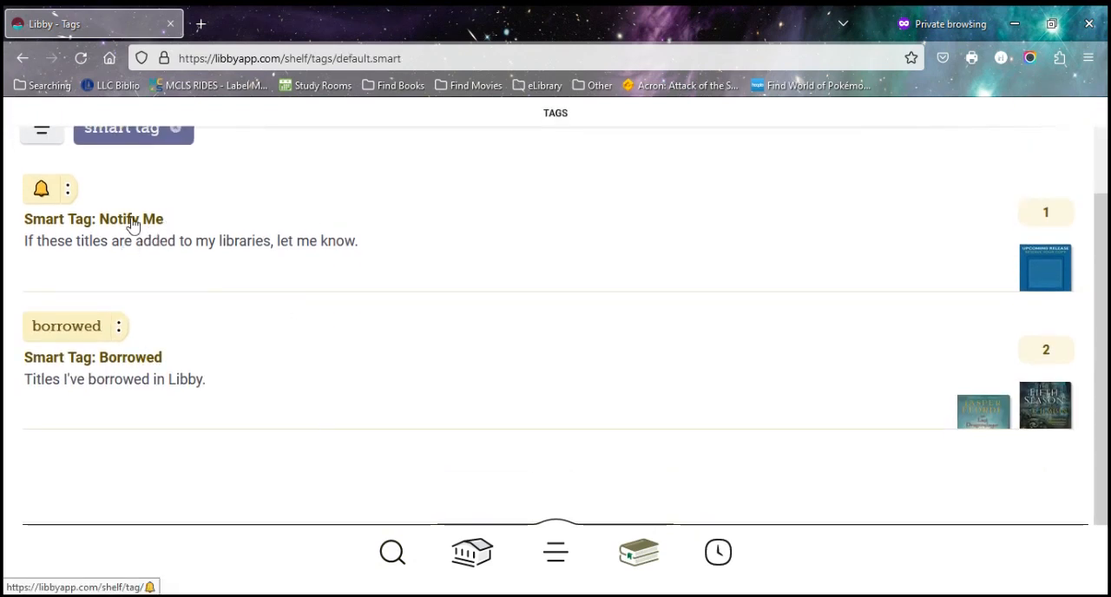
mouse_move(145, 380)
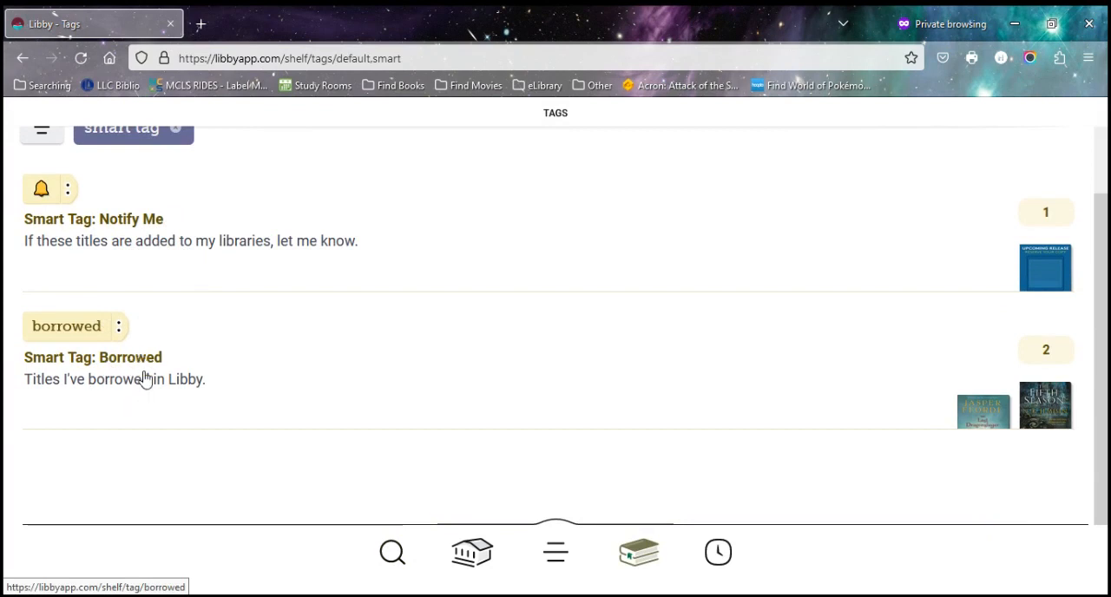
left_click(41, 189)
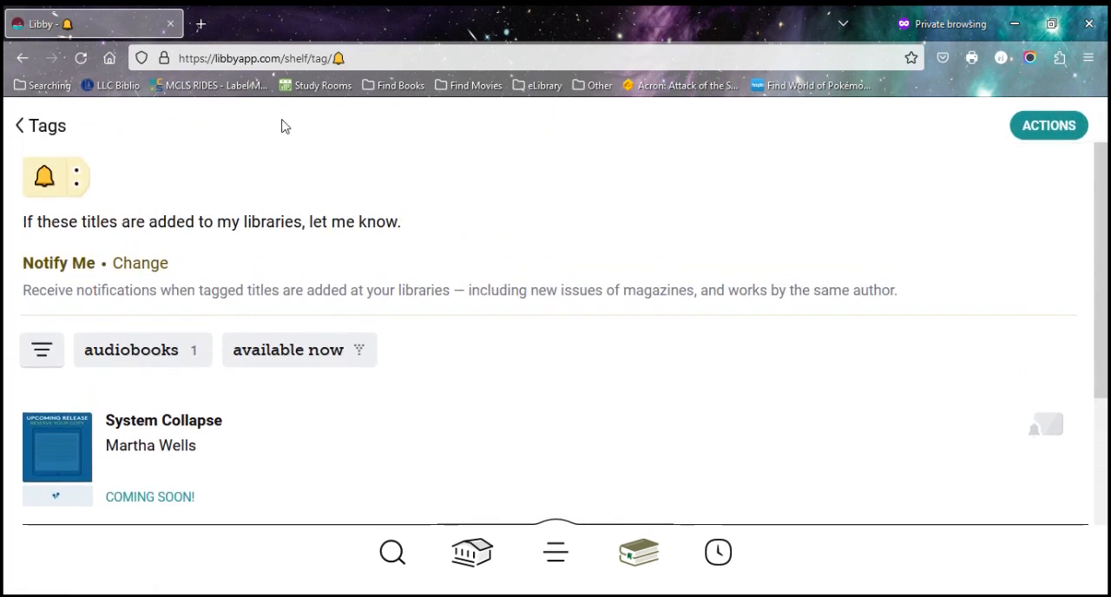
left_click(40, 125)
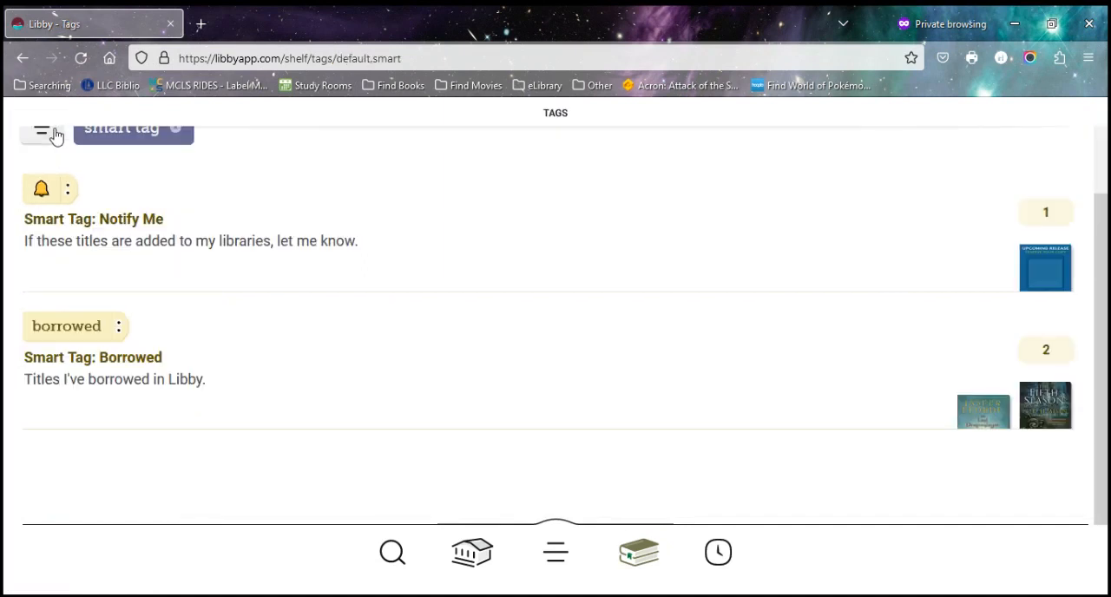
mouse_move(134, 363)
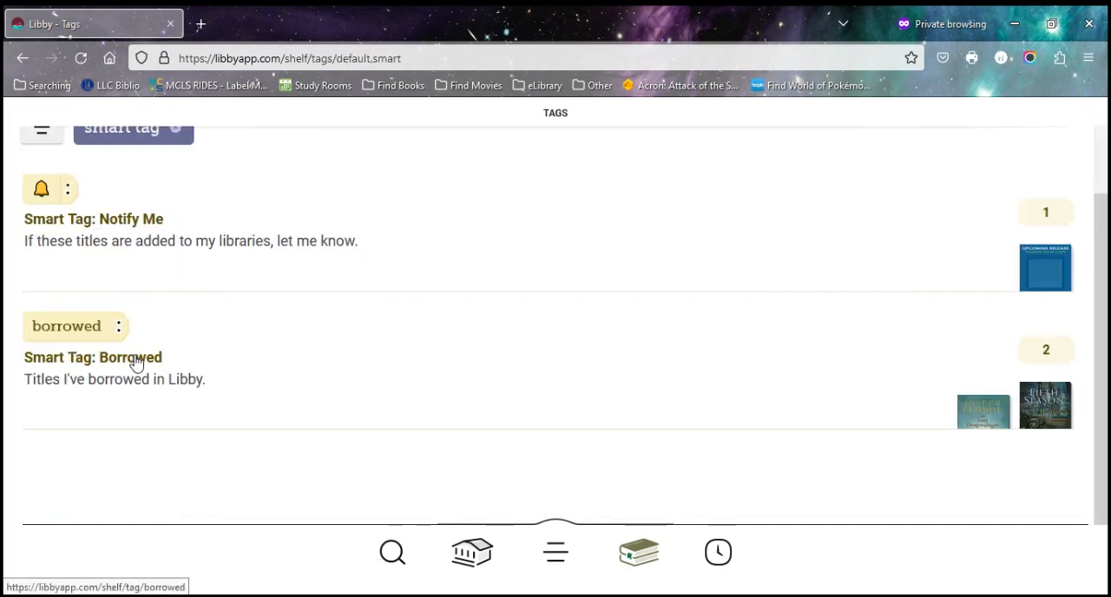
left_click(93, 356)
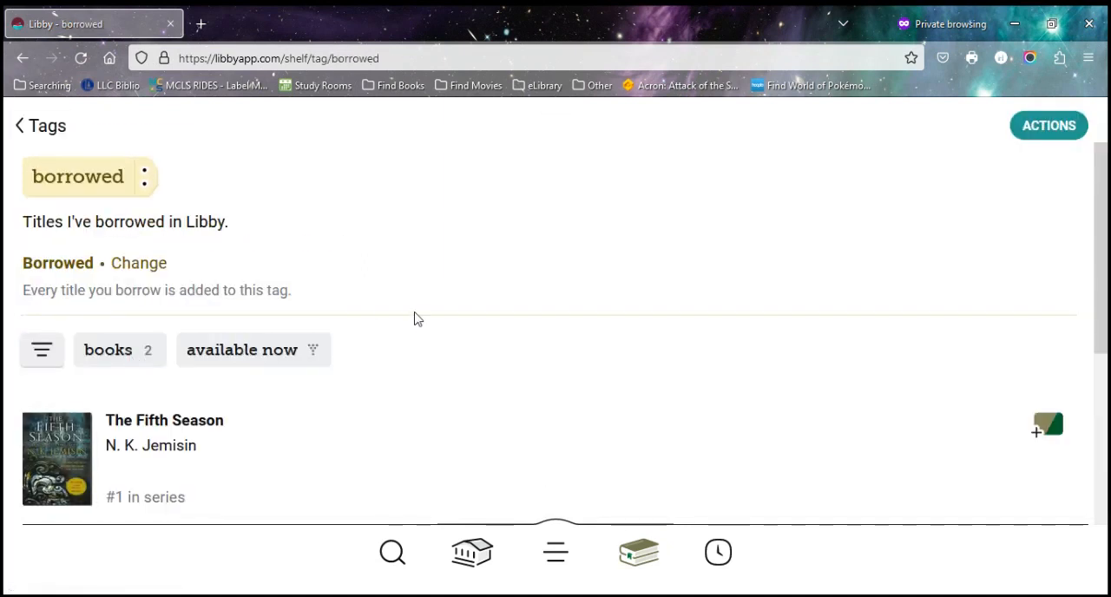
scroll("down", 3)
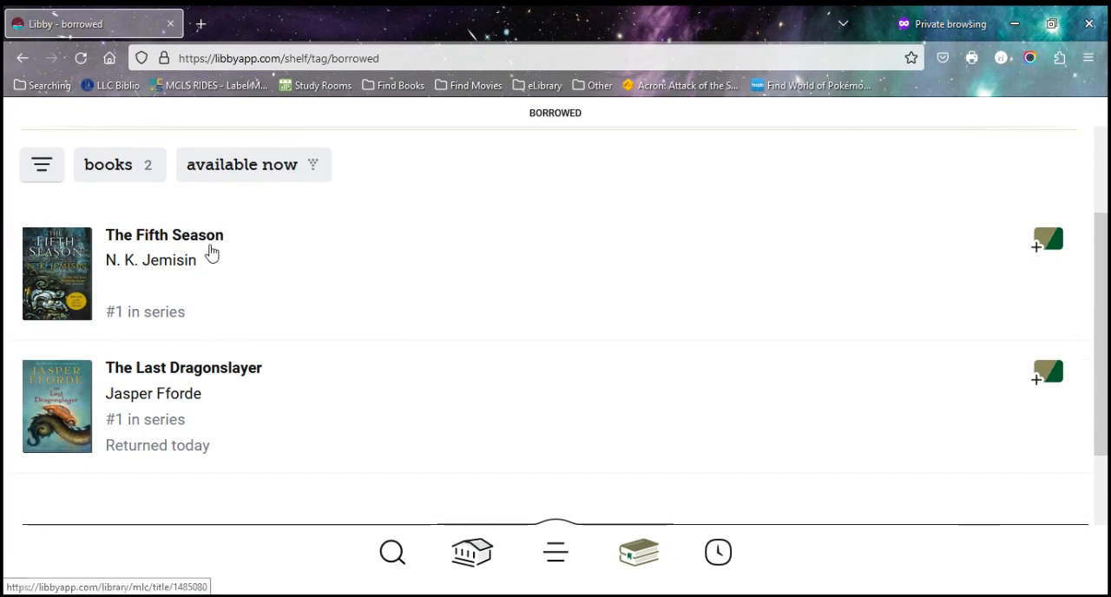
- On The Fifth Season's page, toggle its borrowed tag off and back on, then close tags
left_click(164, 235)
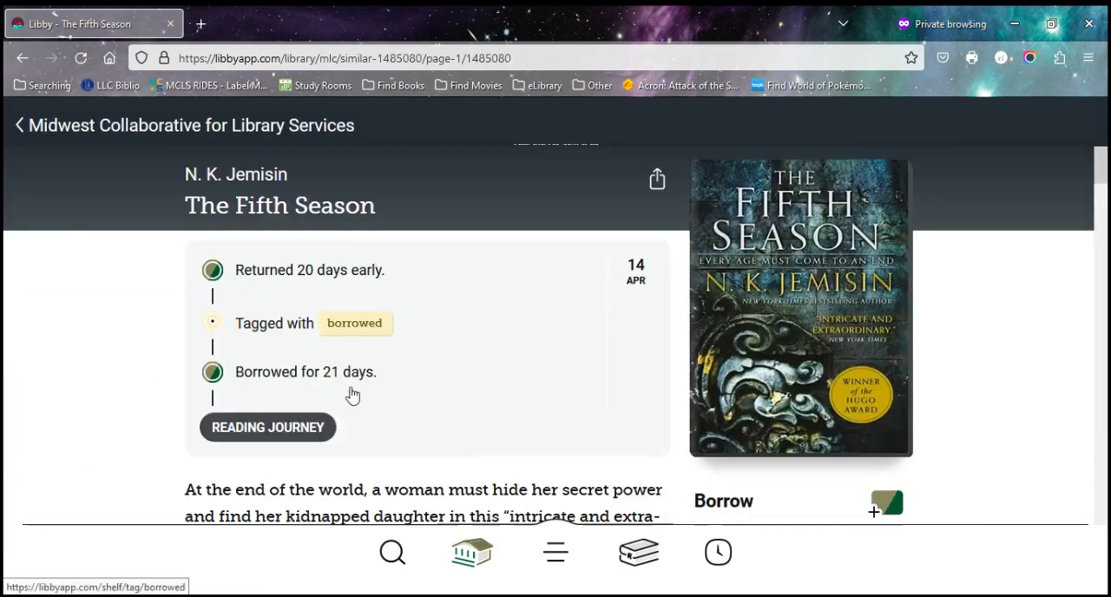
scroll("down", 3)
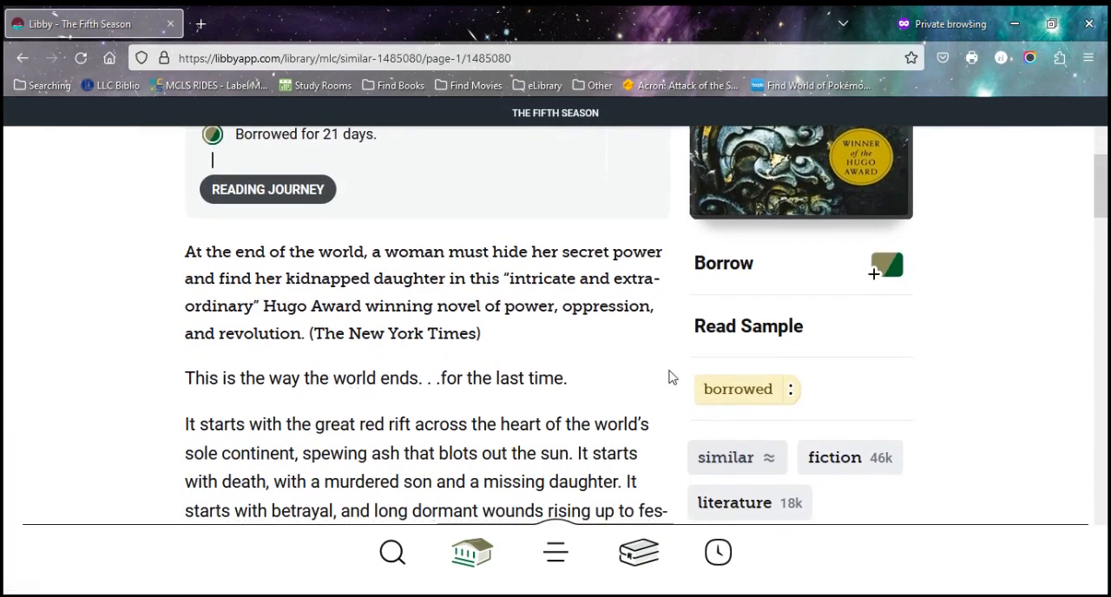
left_click(791, 389)
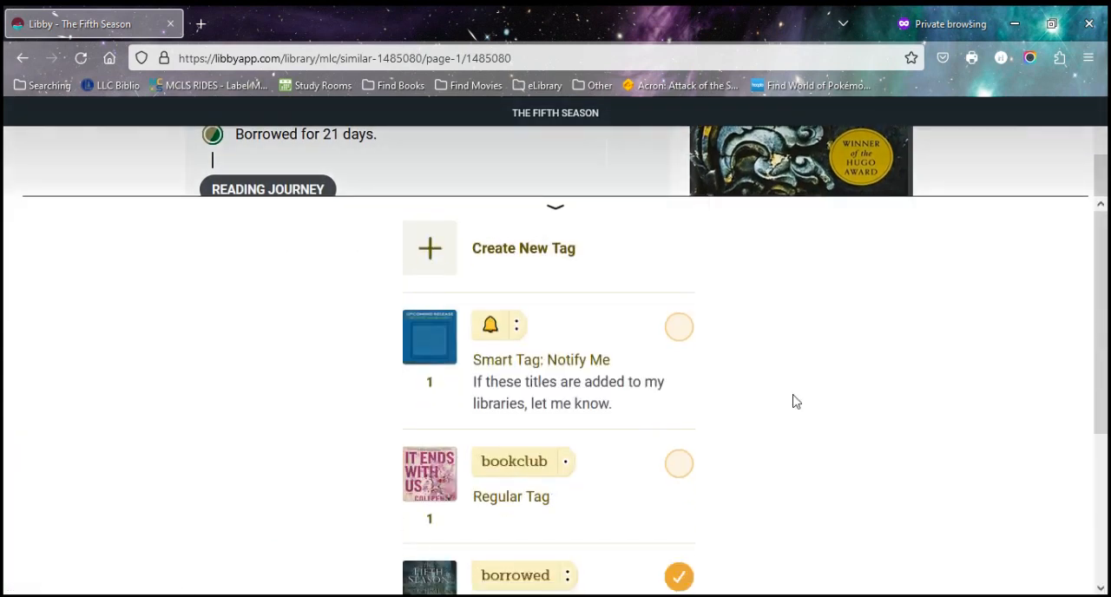
scroll("down", 3)
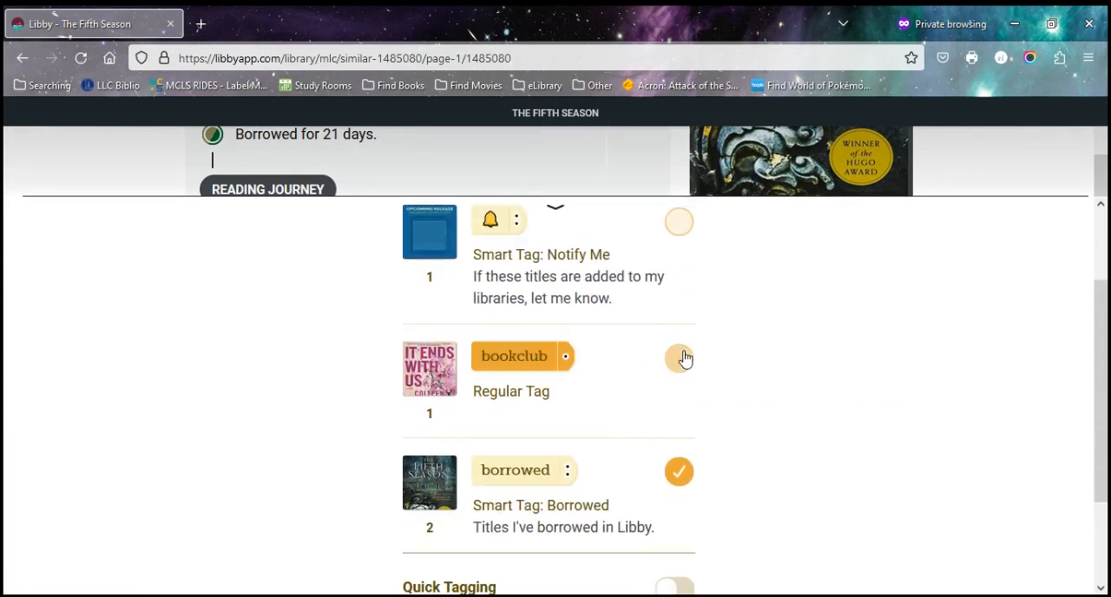
left_click(679, 358)
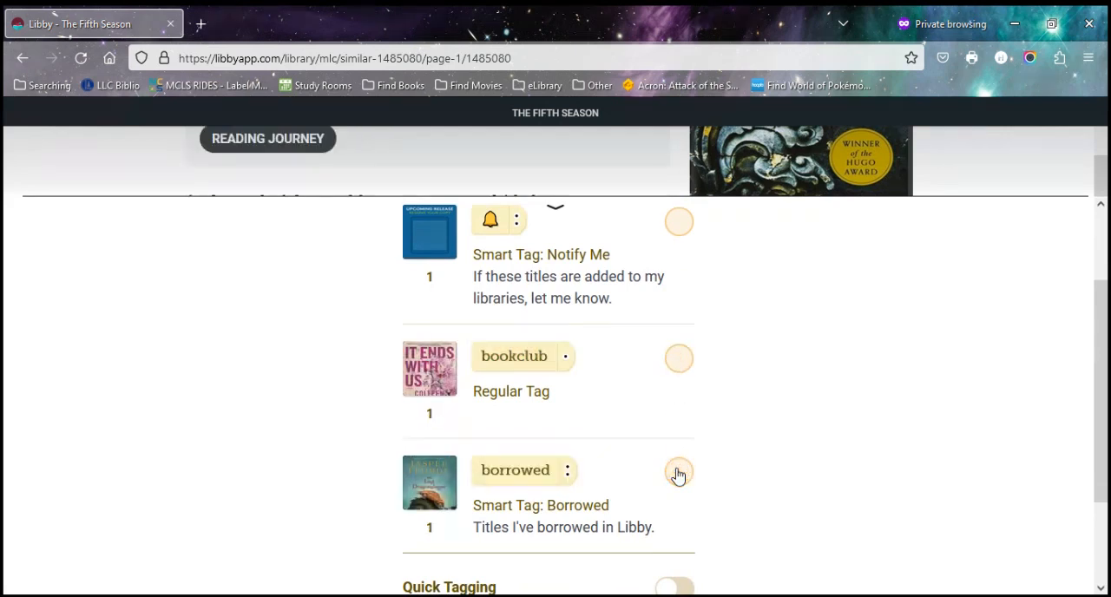
left_click(679, 472)
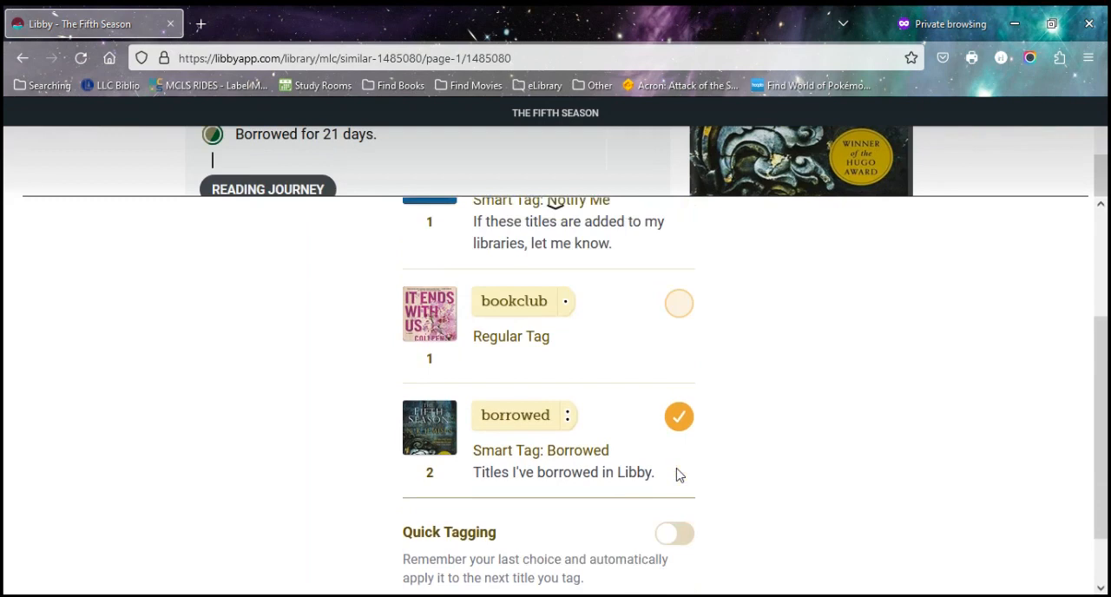
scroll("down", 3)
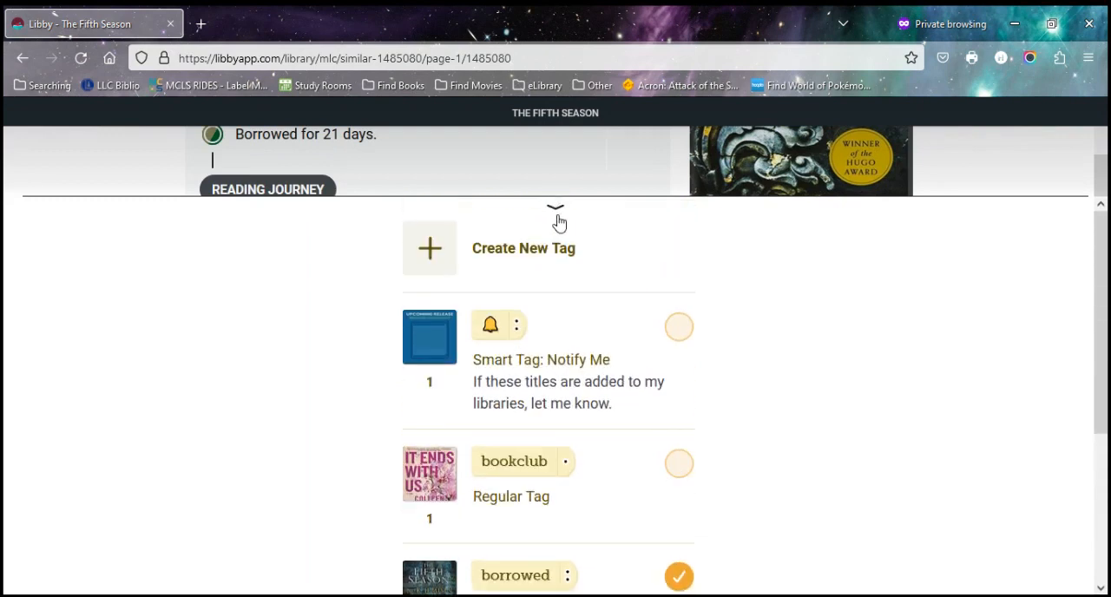
mouse_move(526, 261)
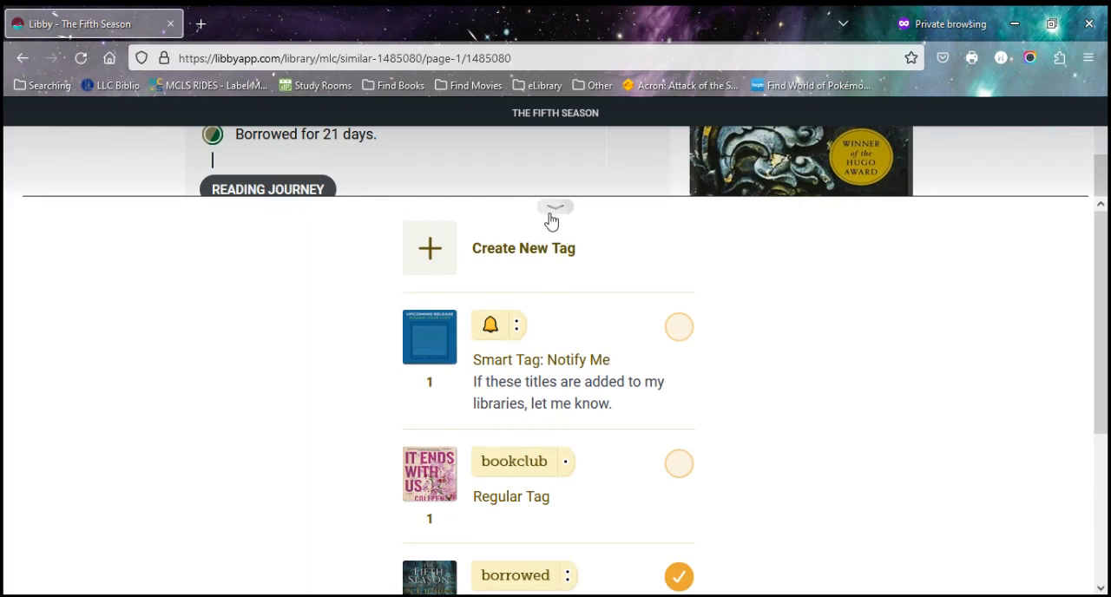
left_click(555, 209)
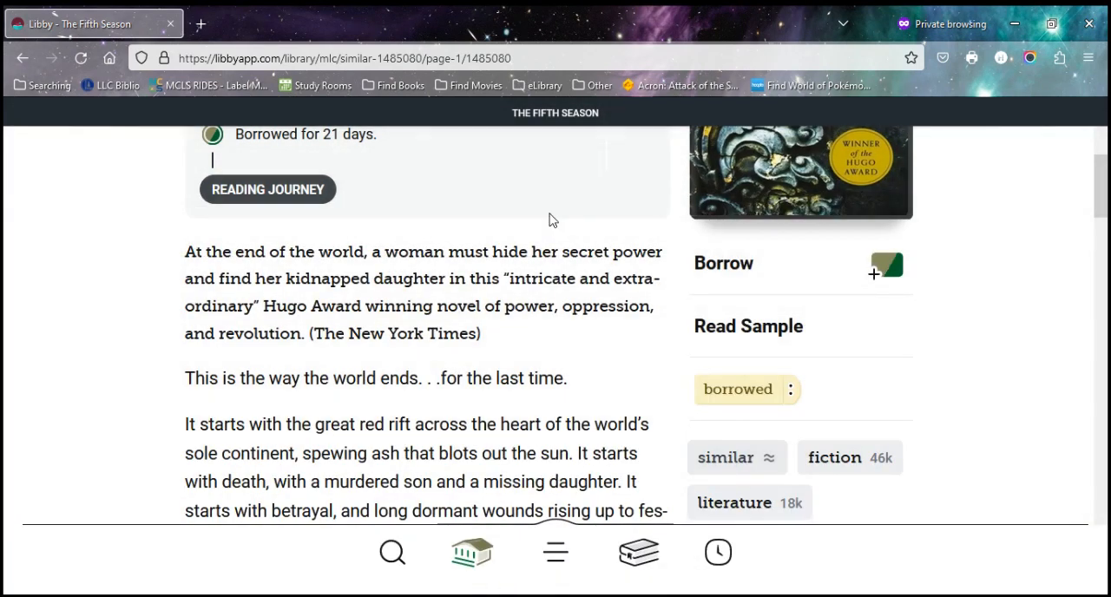